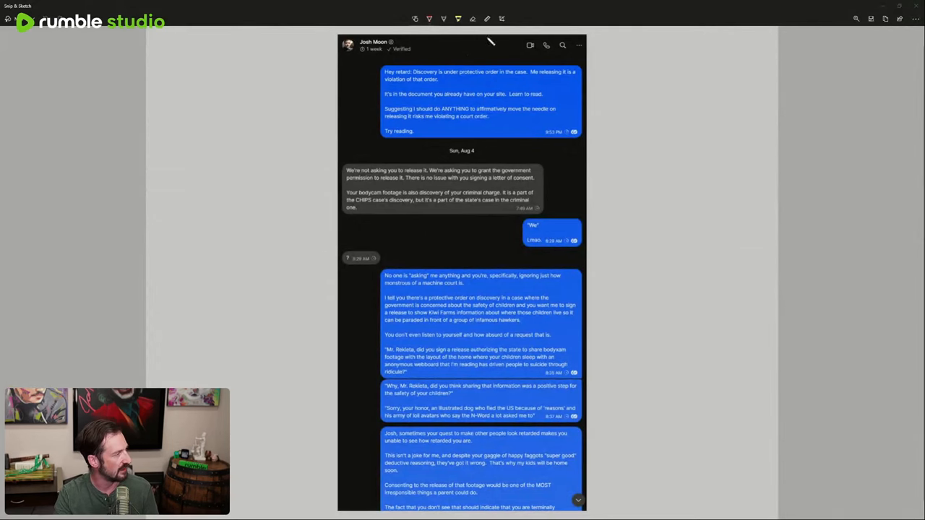
{"action": "mouse_move", "coordinate": [419, 69]}
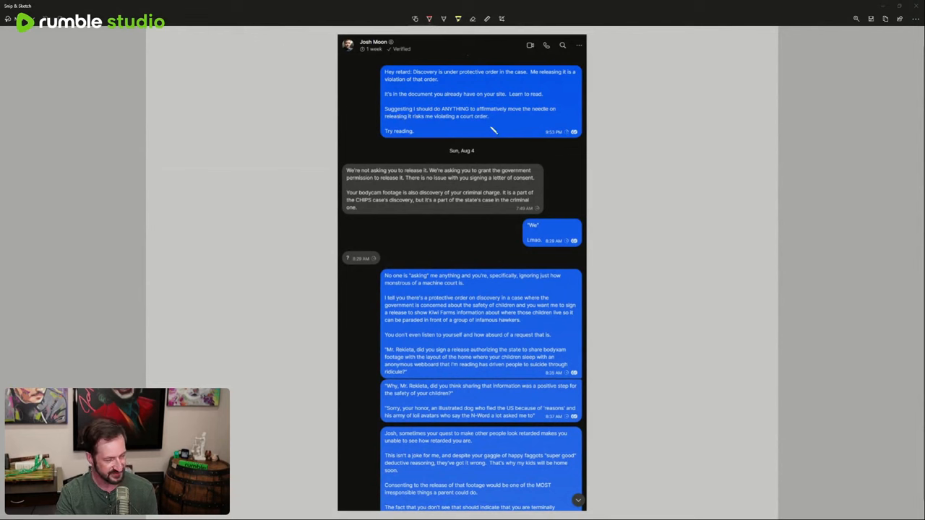
{"action": "mouse_move", "coordinate": [715, 131]}
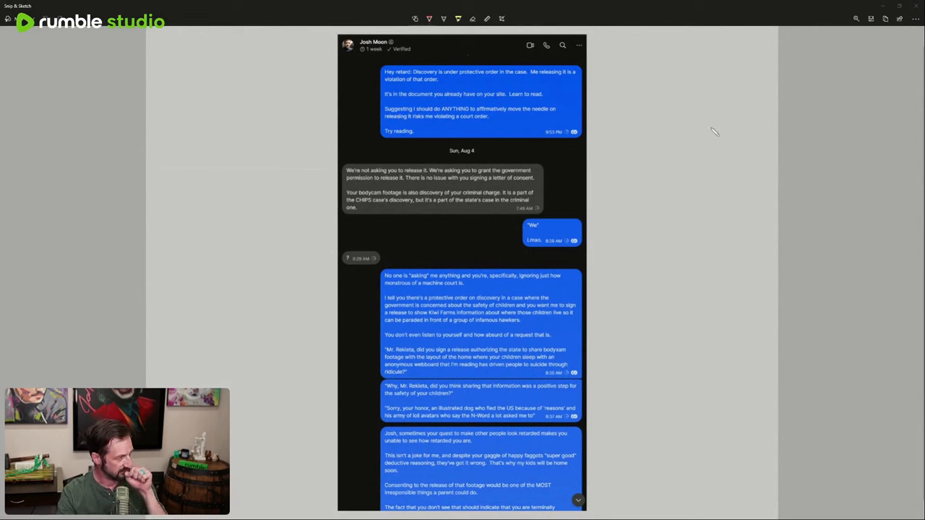
{"action": "mouse_move", "coordinate": [290, 86]}
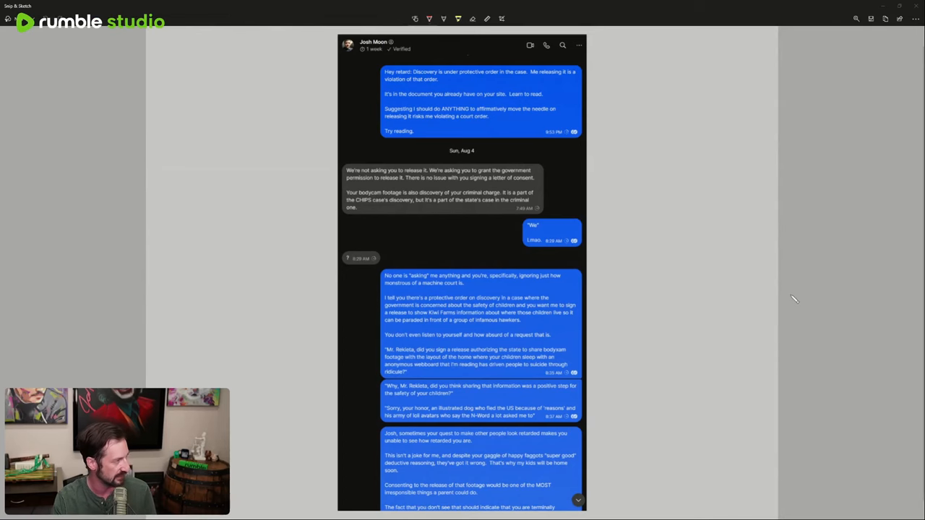
{"action": "mouse_move", "coordinate": [346, 180]}
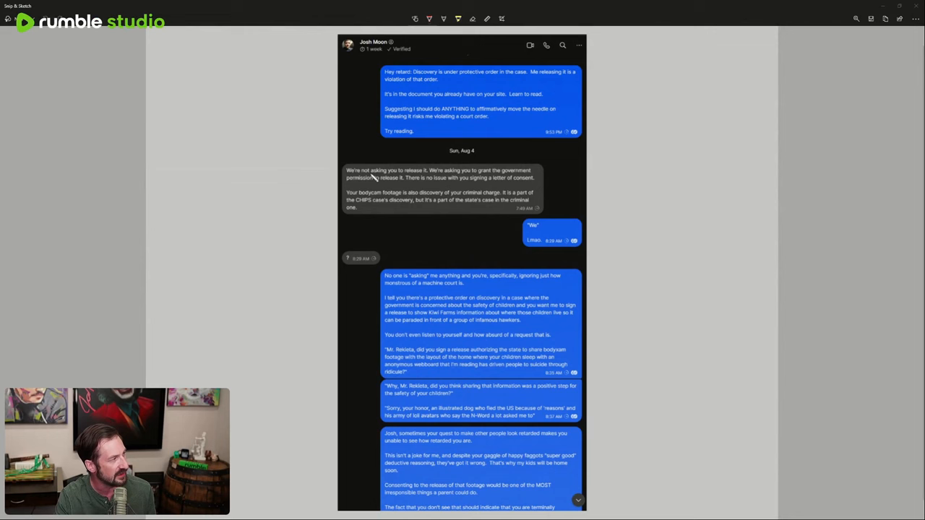
{"action": "mouse_move", "coordinate": [430, 177]}
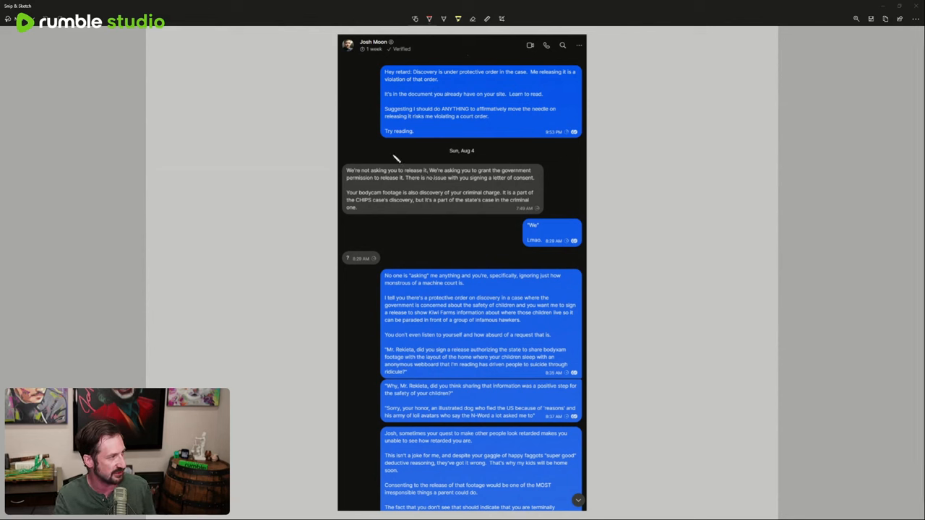
{"action": "mouse_move", "coordinate": [540, 187]}
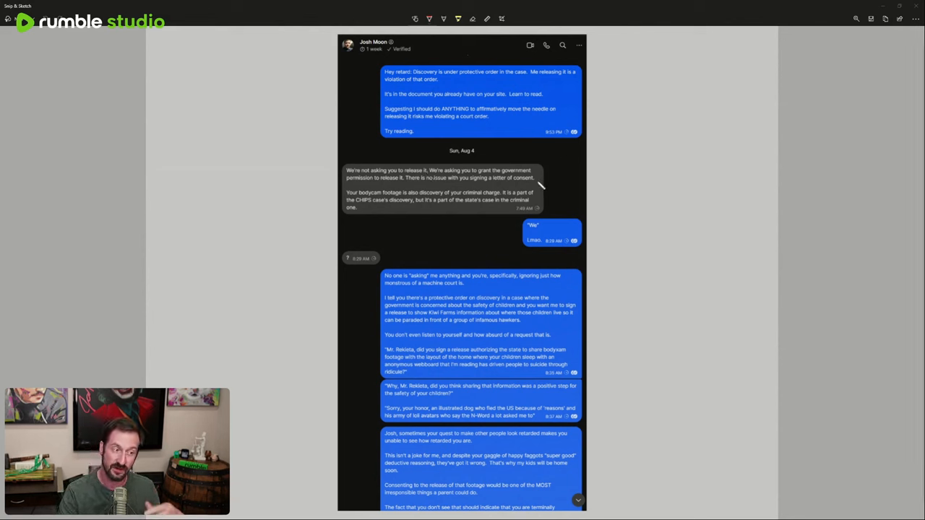
{"action": "mouse_move", "coordinate": [312, 203]}
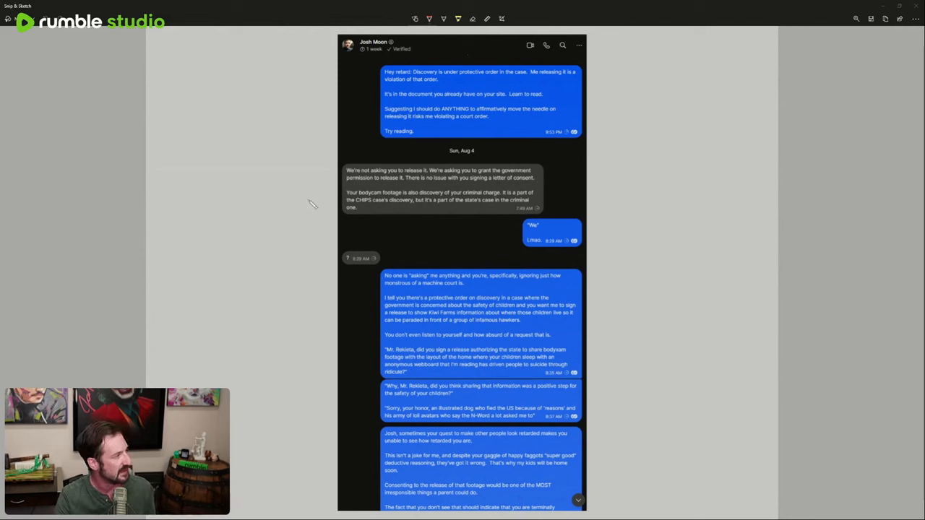
{"action": "mouse_move", "coordinate": [514, 200]}
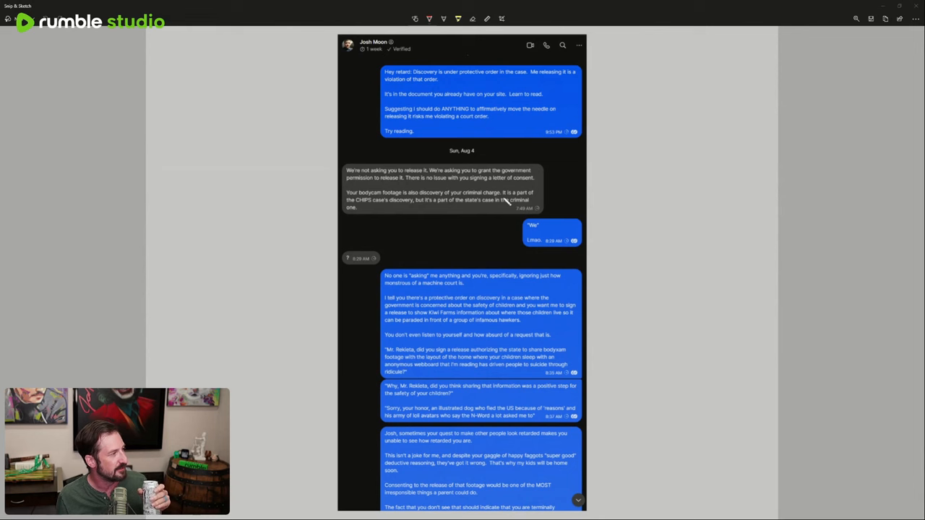
{"action": "mouse_move", "coordinate": [380, 221]}
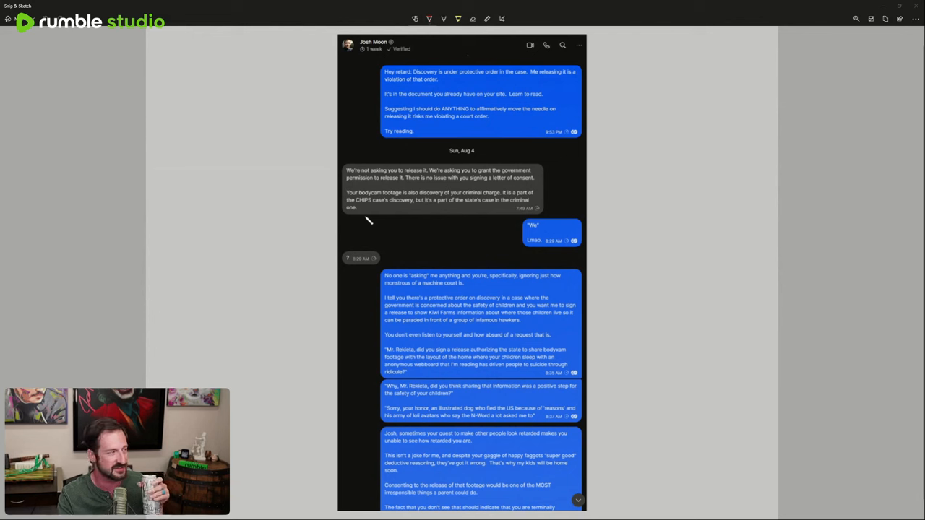
{"action": "mouse_move", "coordinate": [541, 251]}
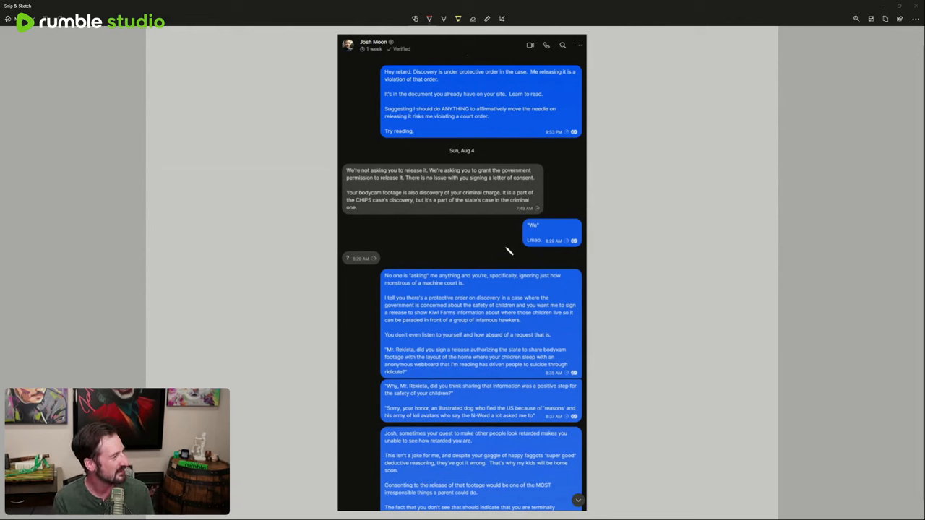
{"action": "mouse_move", "coordinate": [358, 270]}
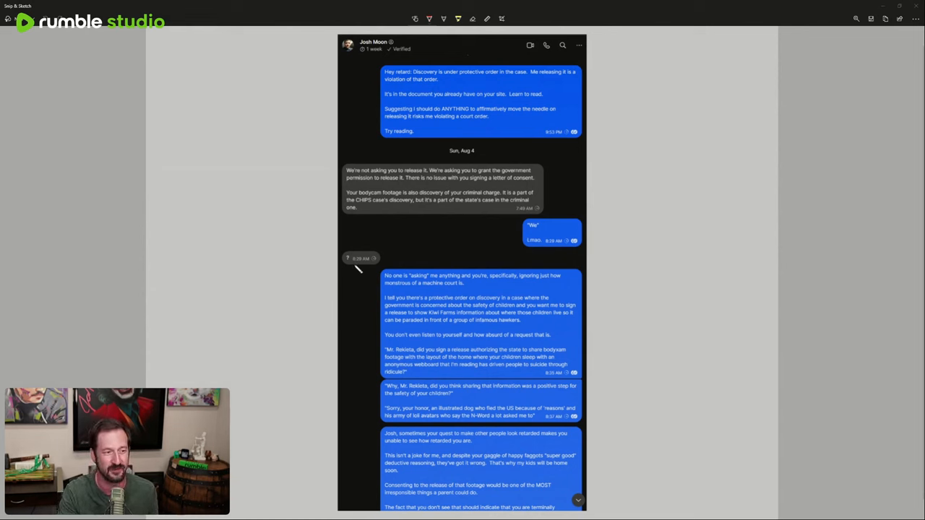
{"action": "mouse_move", "coordinate": [246, 304]}
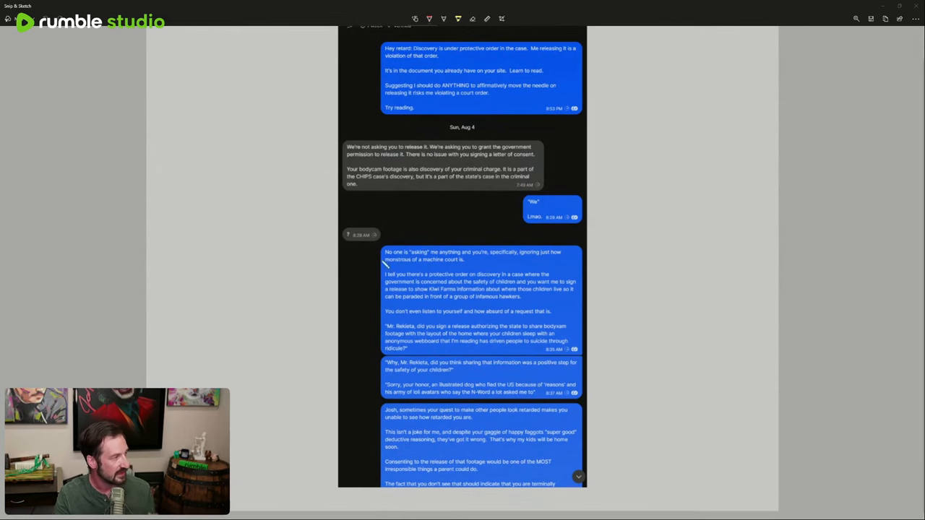
{"action": "mouse_move", "coordinate": [658, 268]}
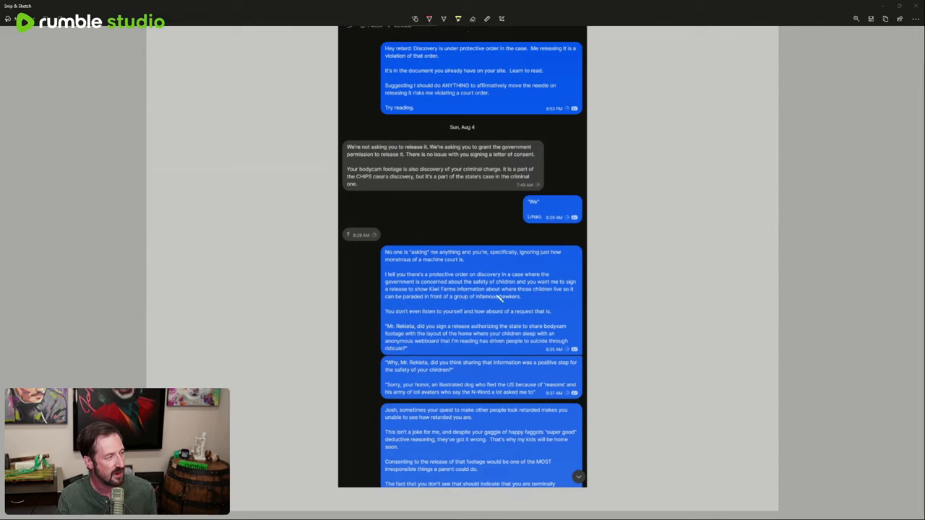
{"action": "mouse_move", "coordinate": [505, 307]}
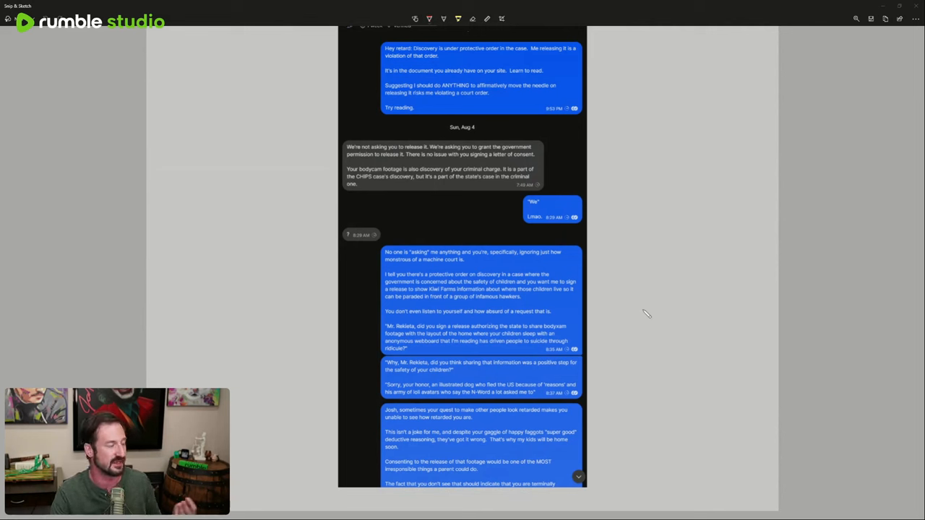
{"action": "mouse_move", "coordinate": [687, 333]}
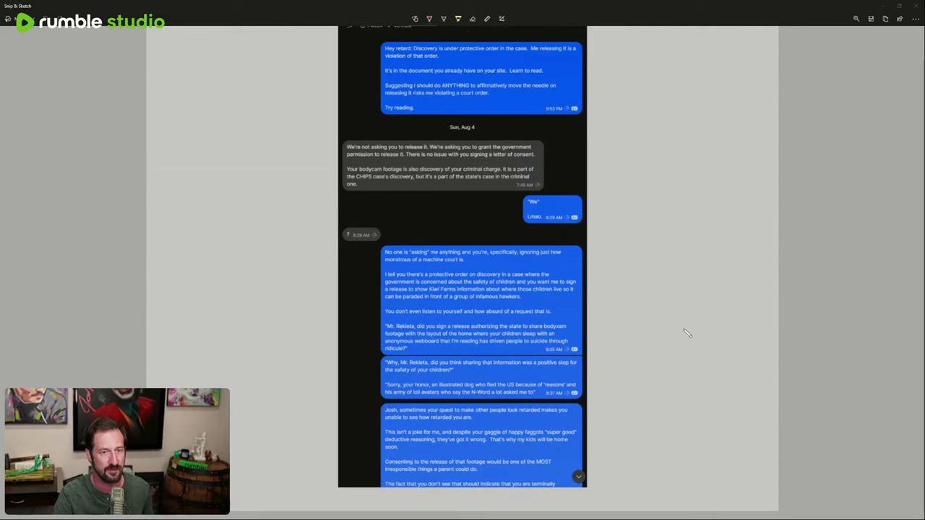
{"action": "mouse_move", "coordinate": [334, 331]}
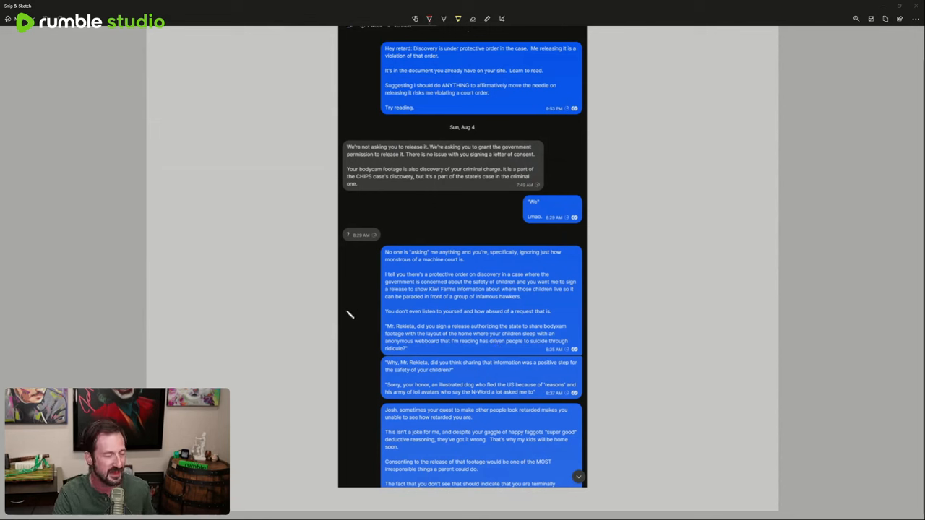
{"action": "mouse_move", "coordinate": [315, 324]}
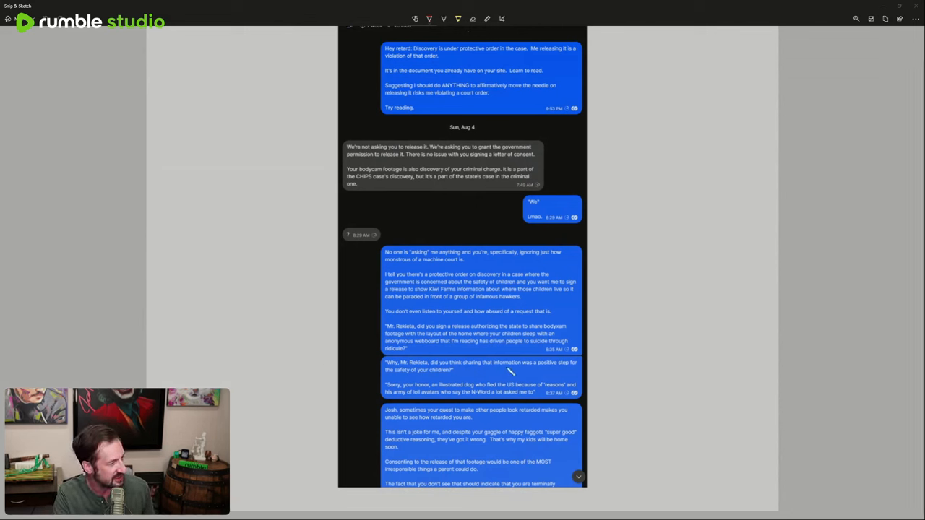
{"action": "mouse_move", "coordinate": [647, 378]}
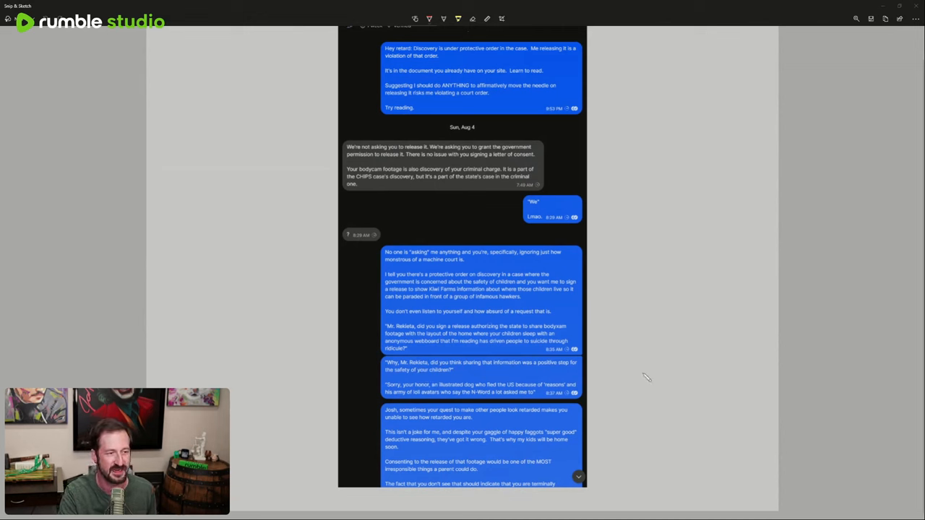
{"action": "mouse_move", "coordinate": [642, 375]}
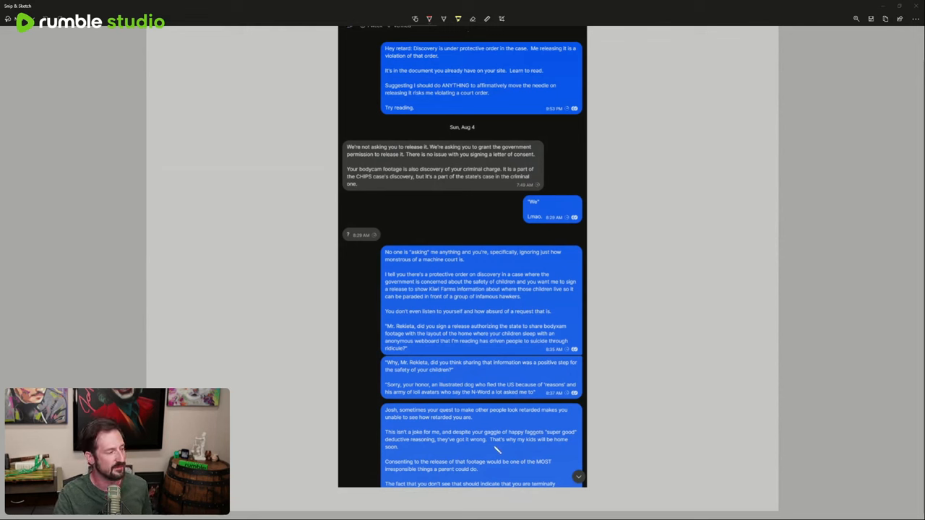
{"action": "mouse_move", "coordinate": [564, 449]}
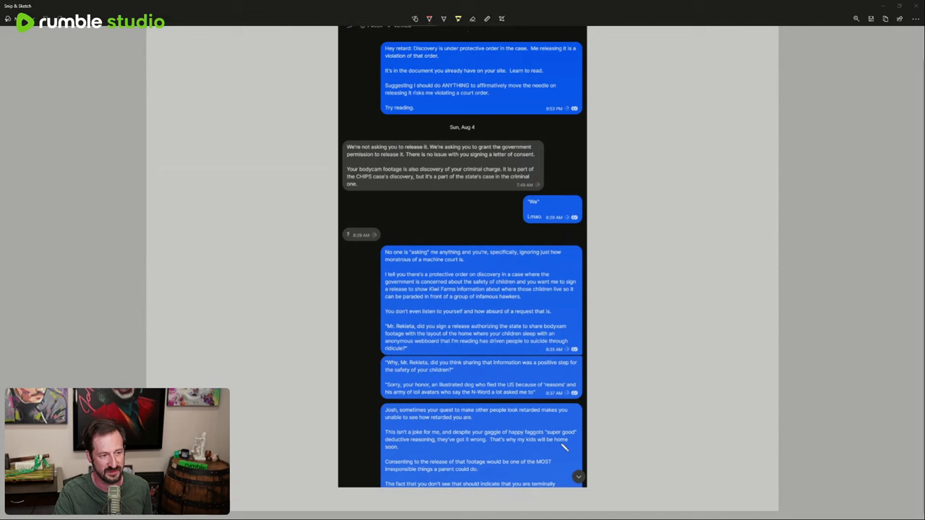
{"action": "mouse_move", "coordinate": [561, 452]}
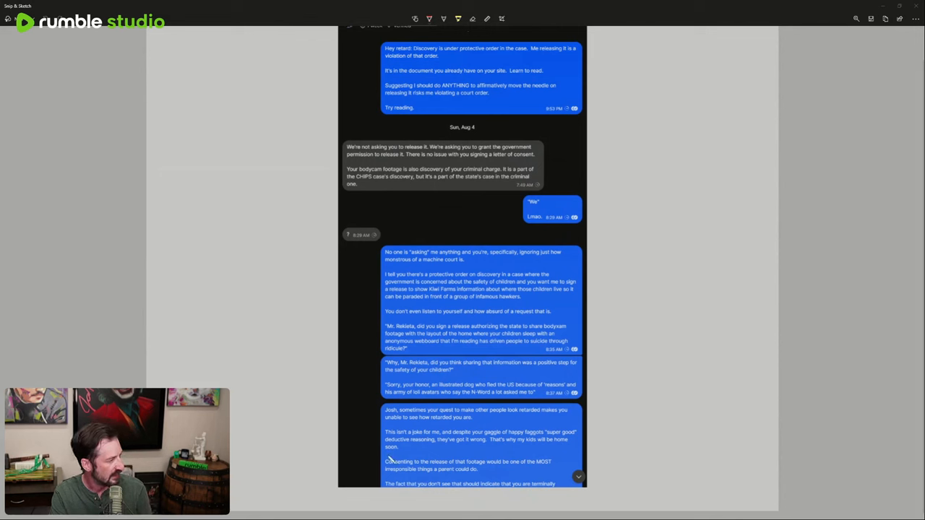
{"action": "mouse_move", "coordinate": [528, 476]}
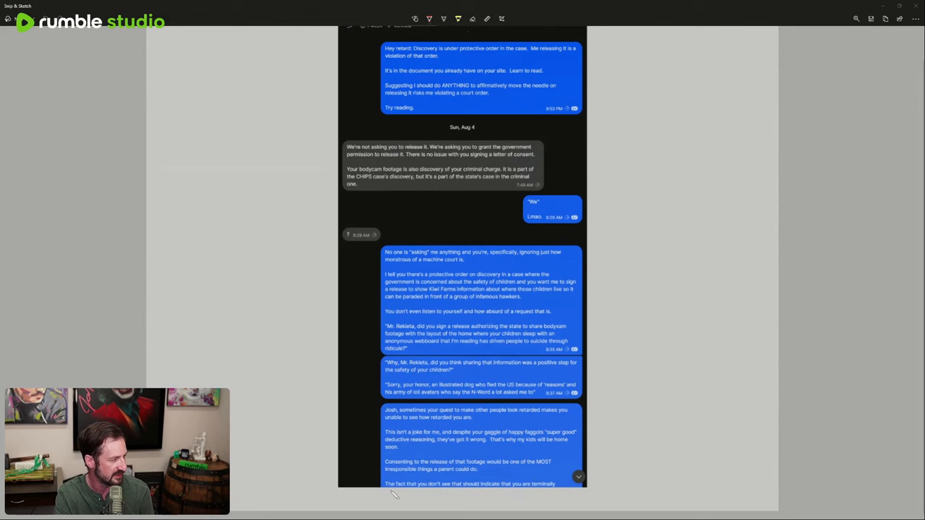
{"action": "mouse_move", "coordinate": [548, 496]}
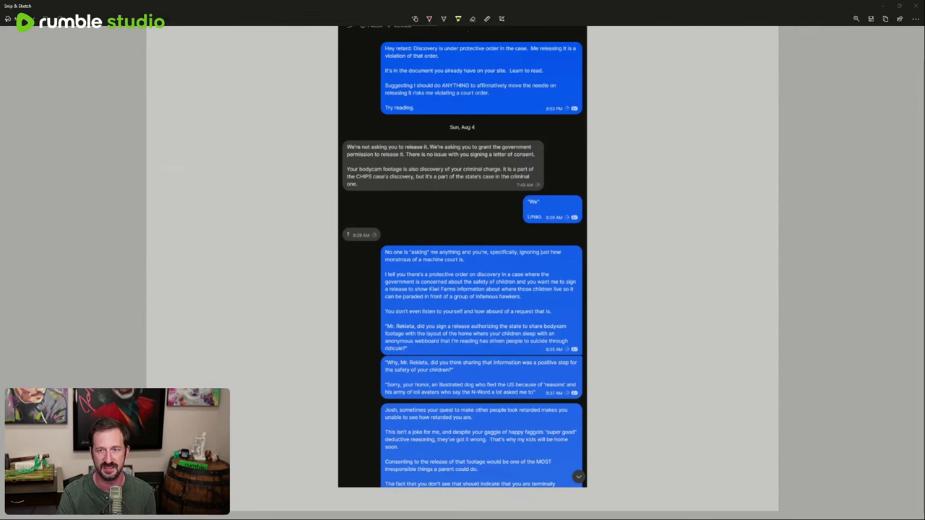
{"action": "scroll", "scroll_direction": "down", "scroll_amount": 3}
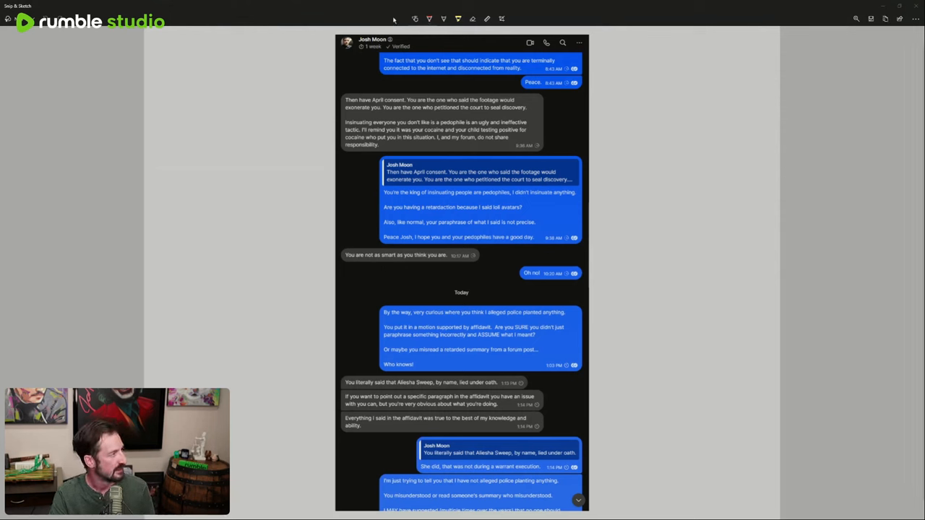
{"action": "mouse_move", "coordinate": [633, 92]}
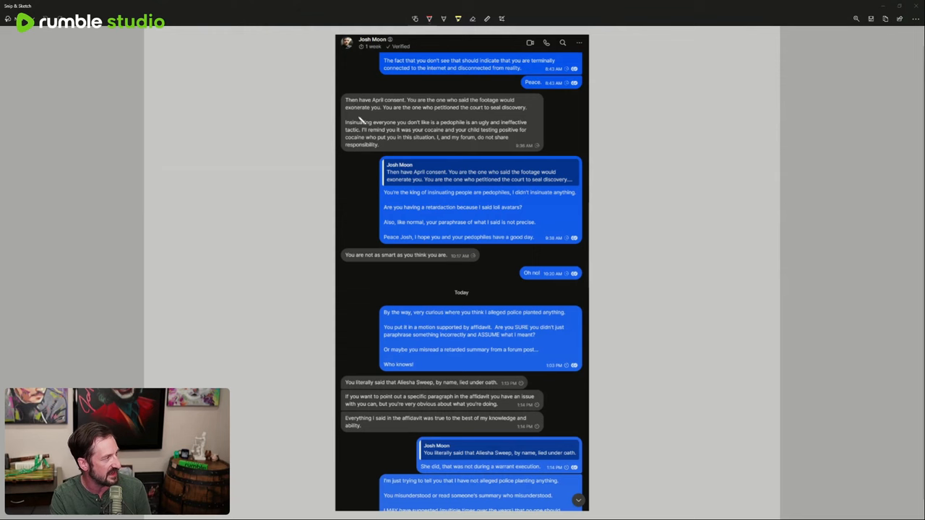
{"action": "mouse_move", "coordinate": [411, 107]}
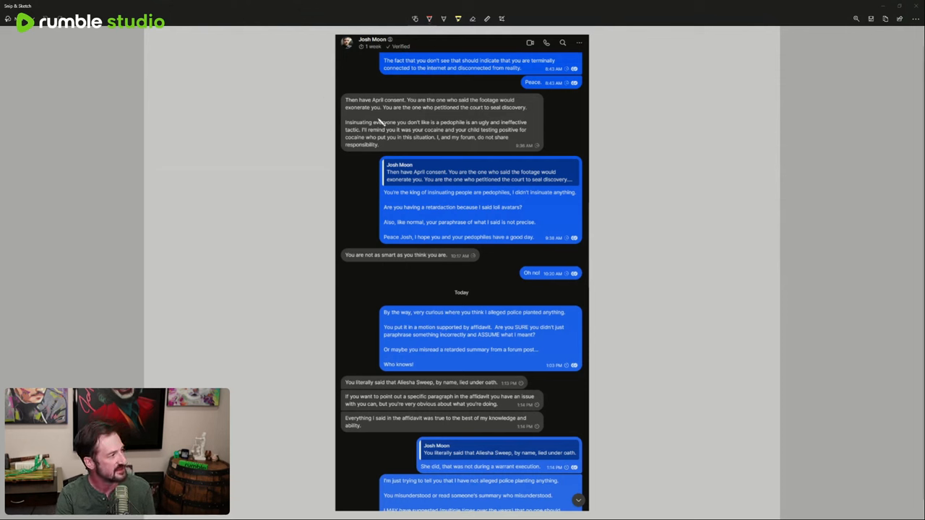
{"action": "mouse_move", "coordinate": [556, 118]}
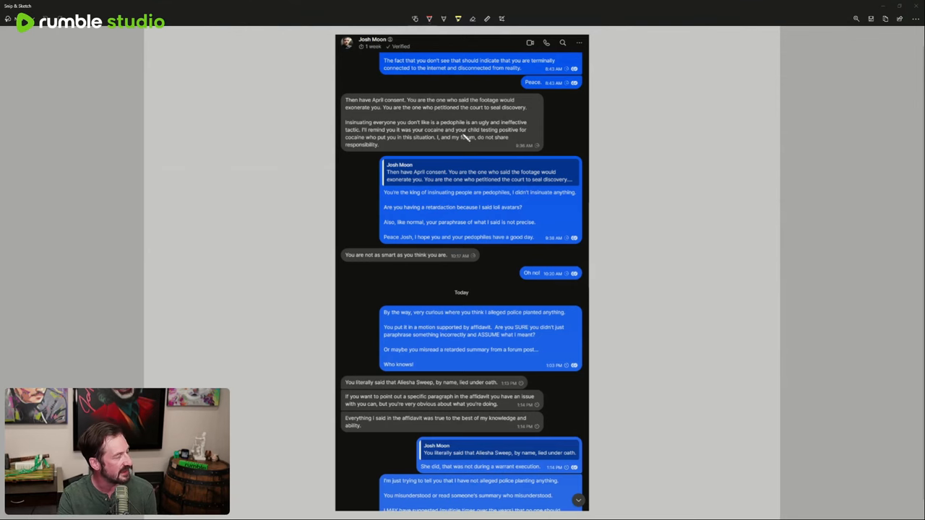
{"action": "mouse_move", "coordinate": [600, 126]}
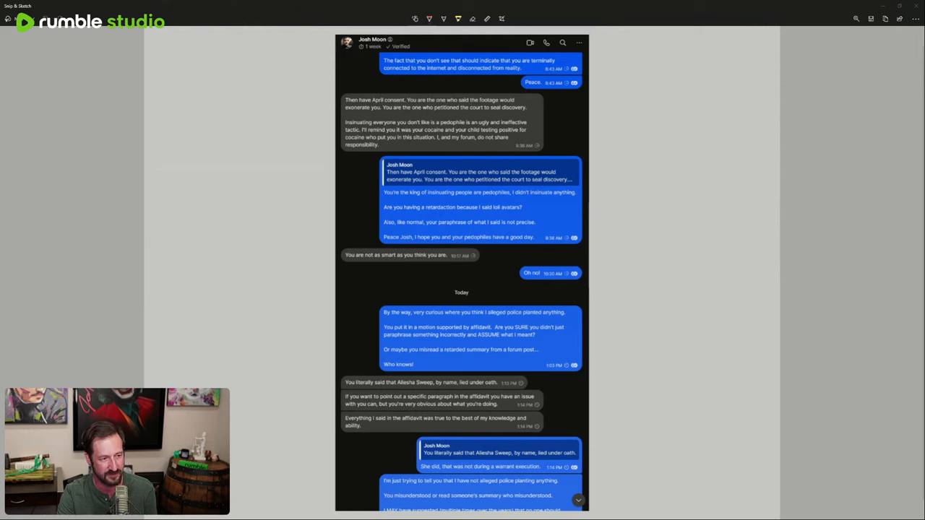
{"action": "mouse_move", "coordinate": [712, 418]}
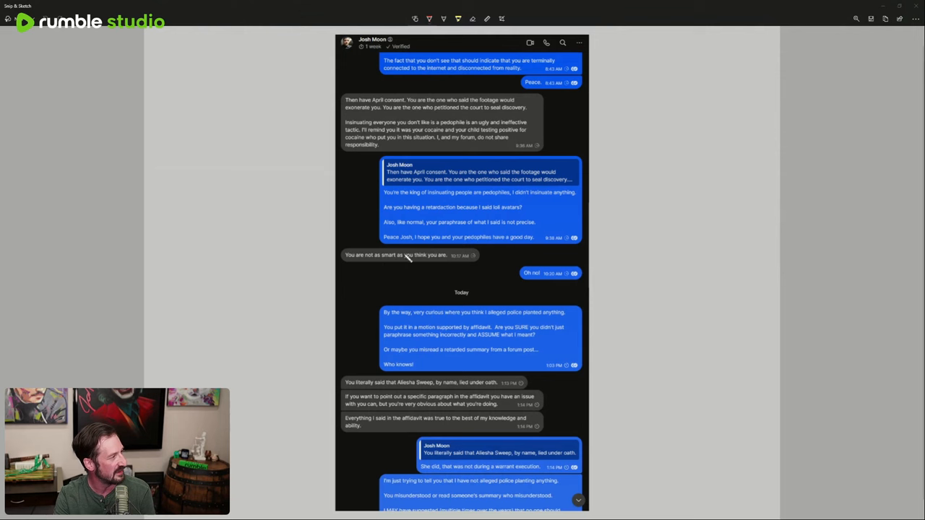
{"action": "mouse_move", "coordinate": [396, 203]}
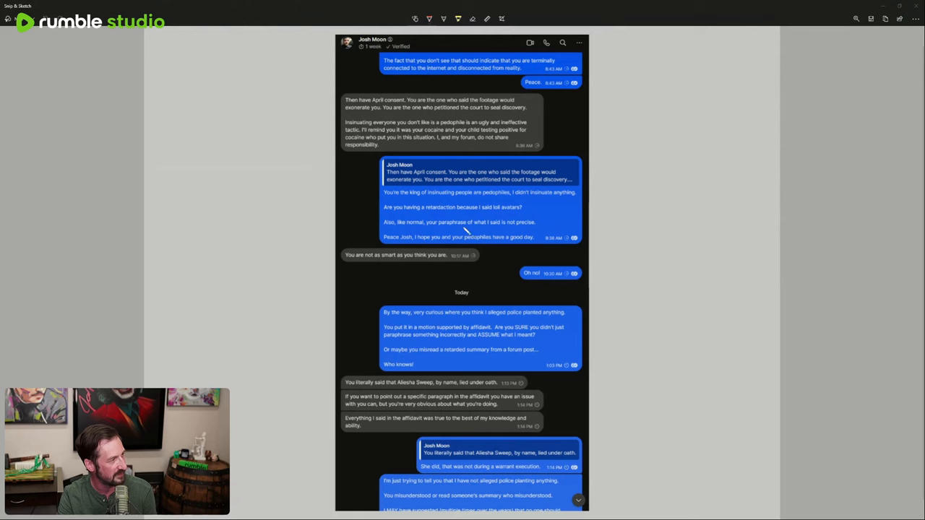
{"action": "mouse_move", "coordinate": [407, 245]}
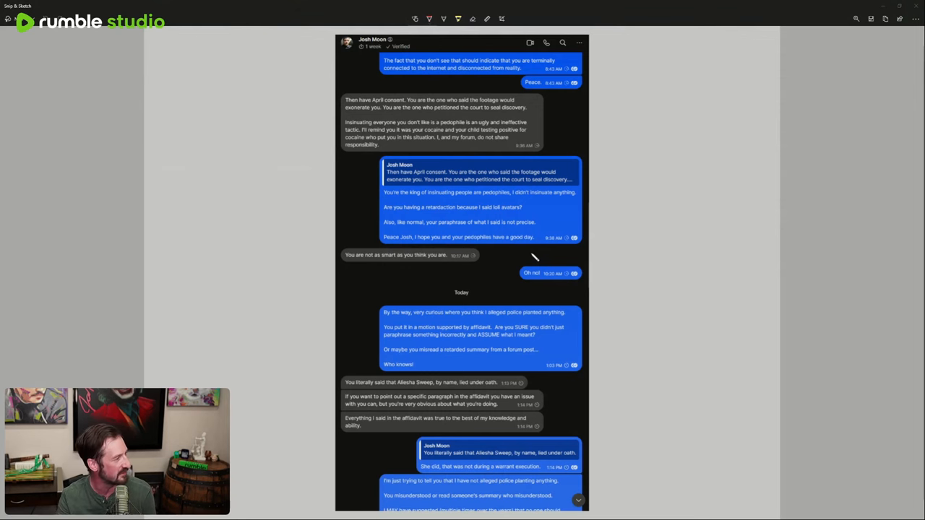
{"action": "mouse_move", "coordinate": [553, 282]}
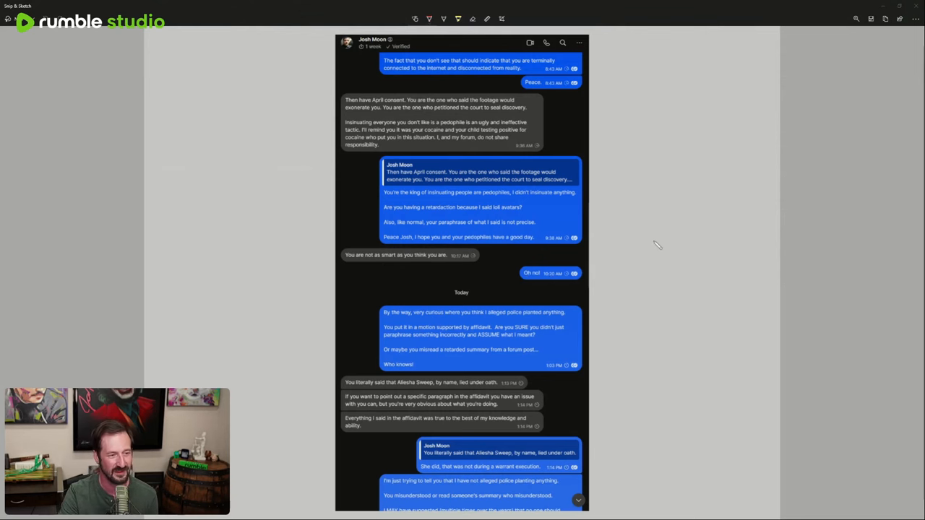
{"action": "mouse_move", "coordinate": [607, 296]}
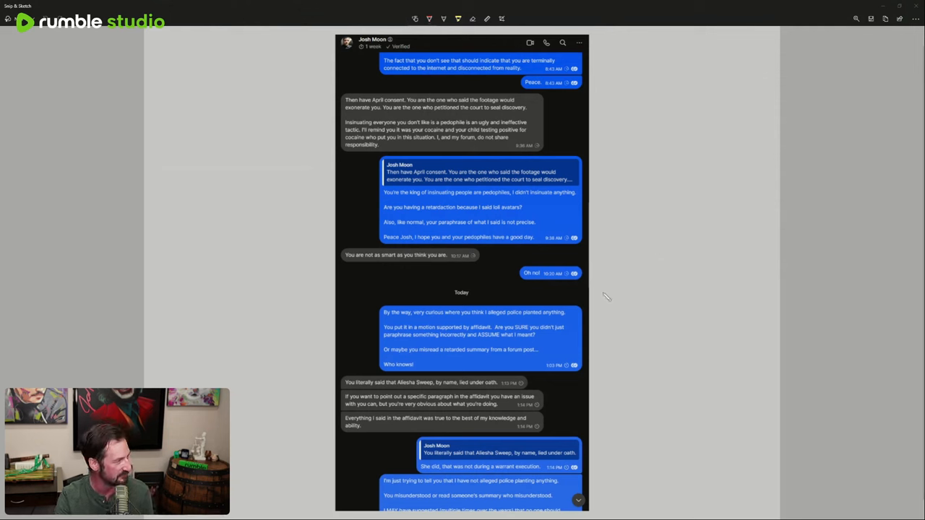
{"action": "mouse_move", "coordinate": [248, 275]}
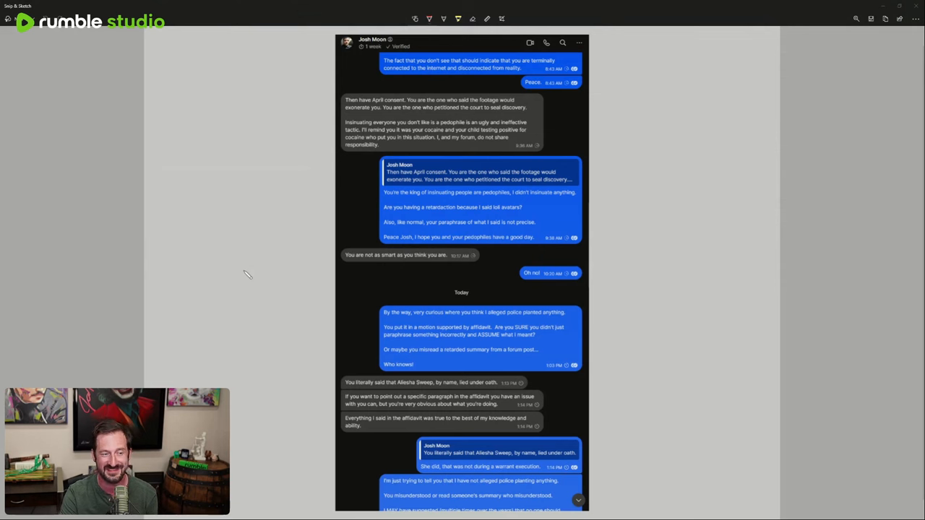
{"action": "mouse_move", "coordinate": [233, 334]}
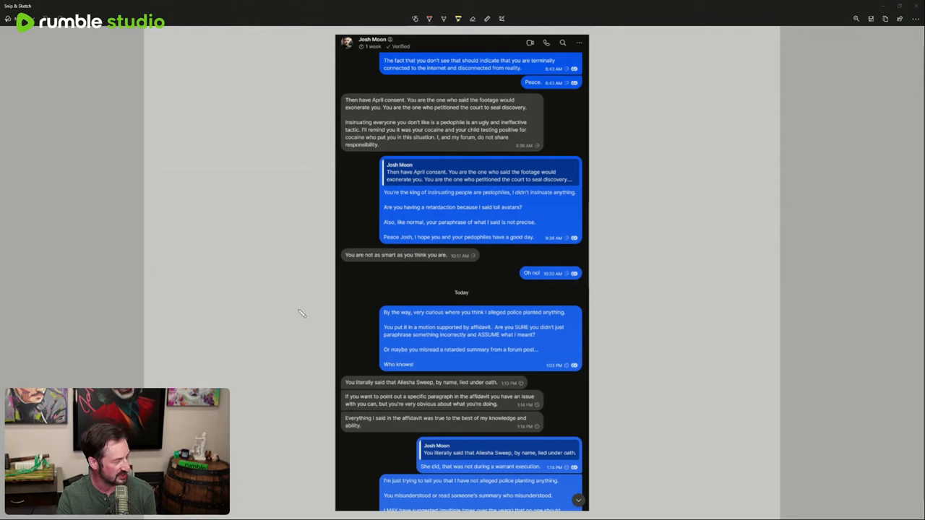
{"action": "mouse_move", "coordinate": [297, 319]}
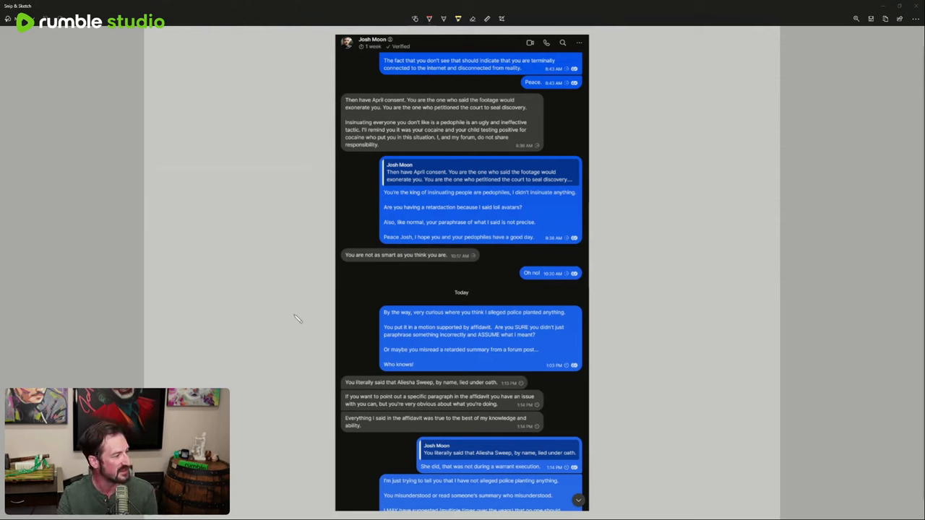
{"action": "mouse_move", "coordinate": [479, 372]}
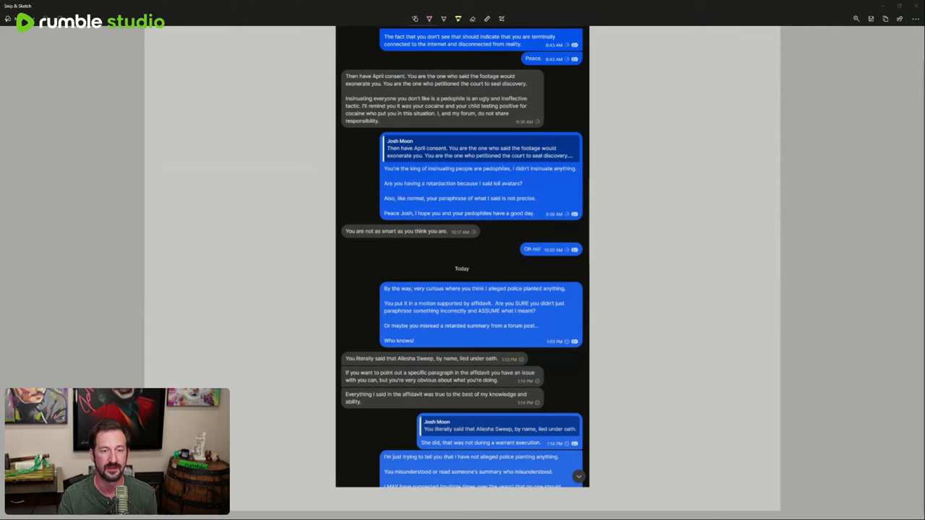
{"action": "mouse_move", "coordinate": [497, 233]}
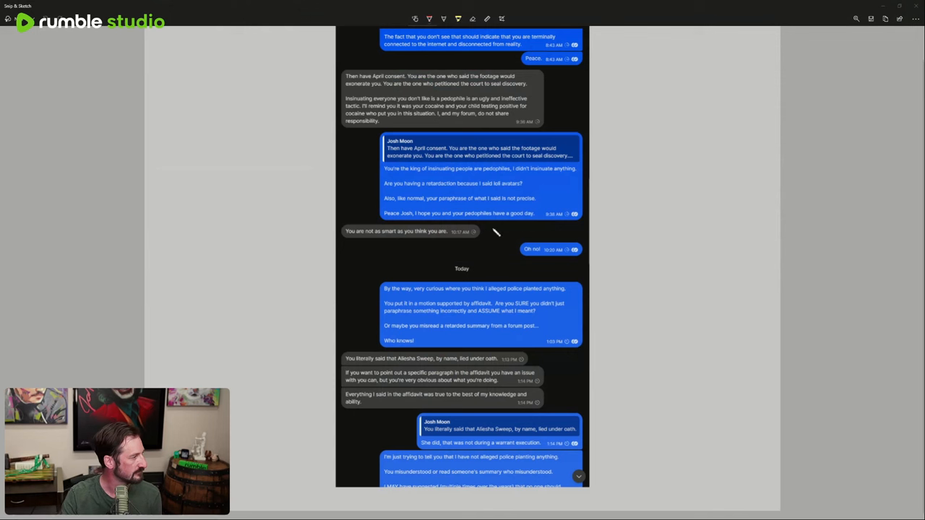
{"action": "mouse_move", "coordinate": [345, 230]}
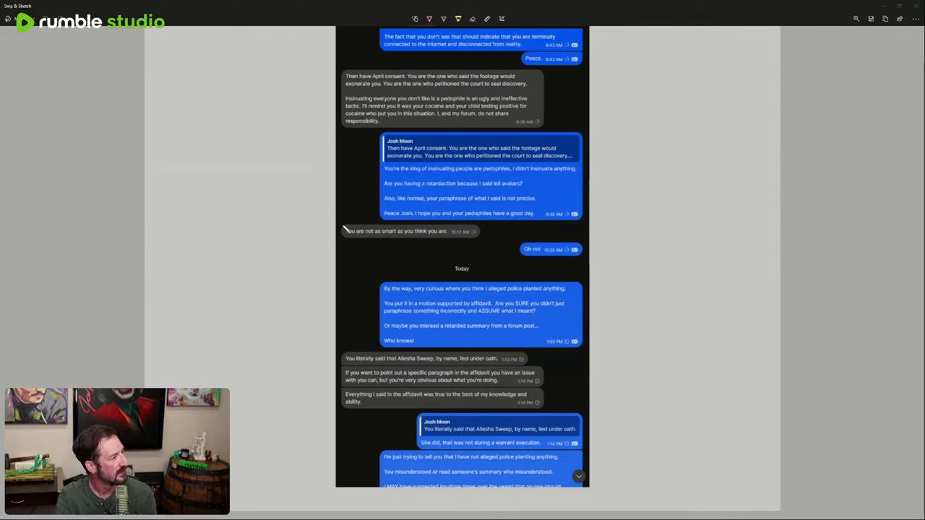
{"action": "mouse_move", "coordinate": [420, 365]}
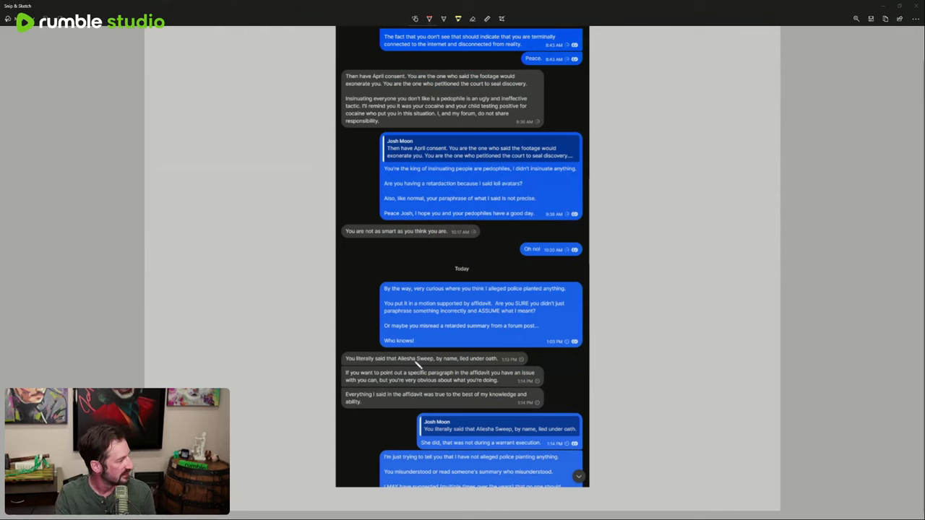
{"action": "mouse_move", "coordinate": [492, 390]}
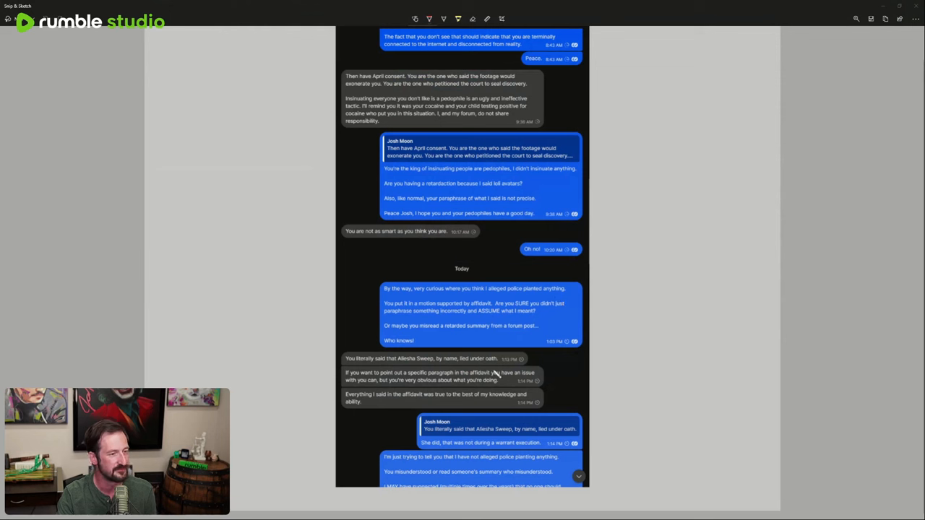
{"action": "mouse_move", "coordinate": [354, 401]}
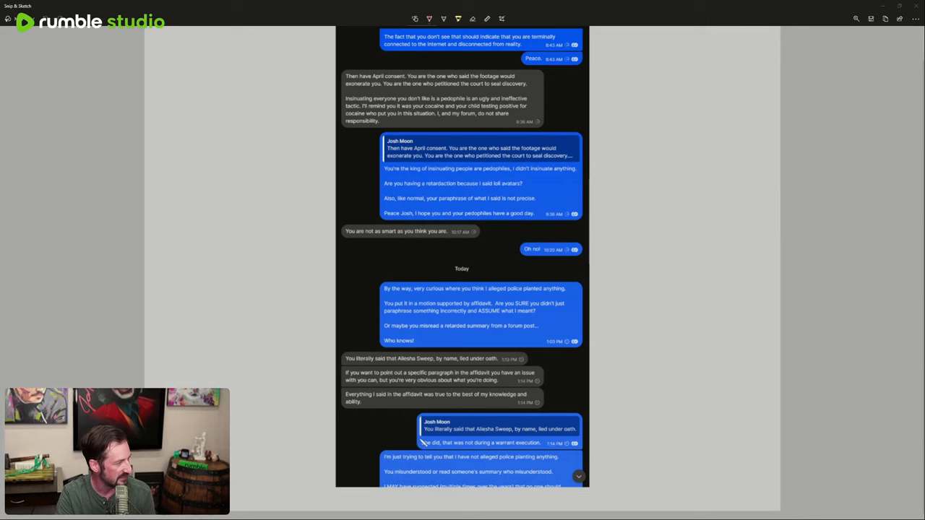
{"action": "mouse_move", "coordinate": [444, 452]}
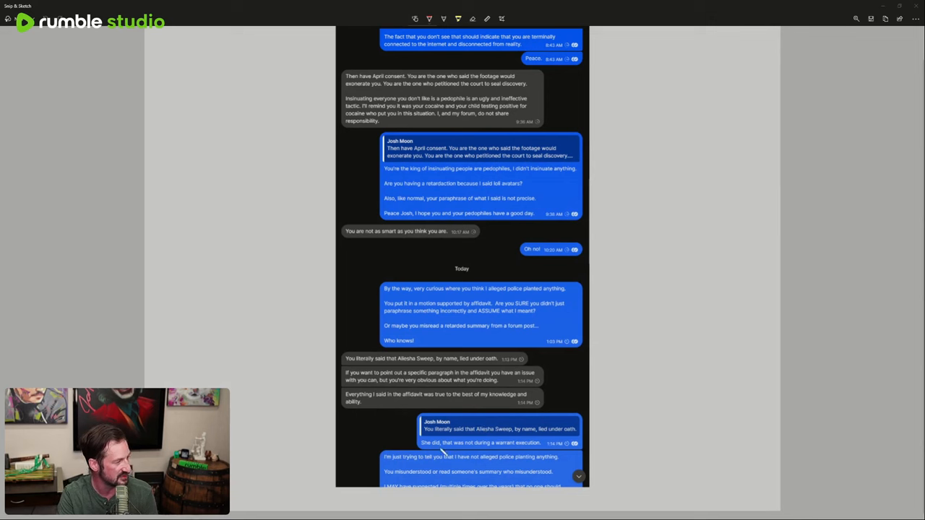
{"action": "mouse_move", "coordinate": [547, 451]}
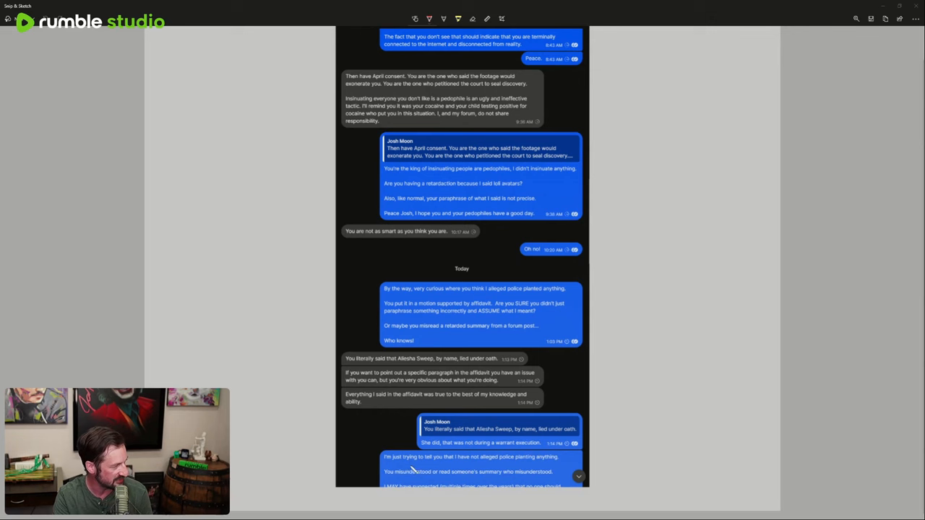
{"action": "mouse_move", "coordinate": [620, 465]}
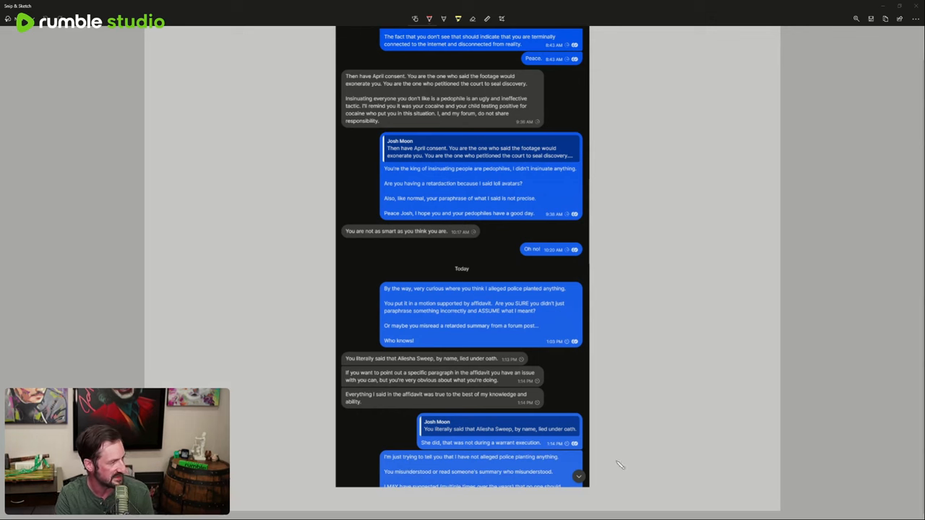
{"action": "mouse_move", "coordinate": [652, 462]}
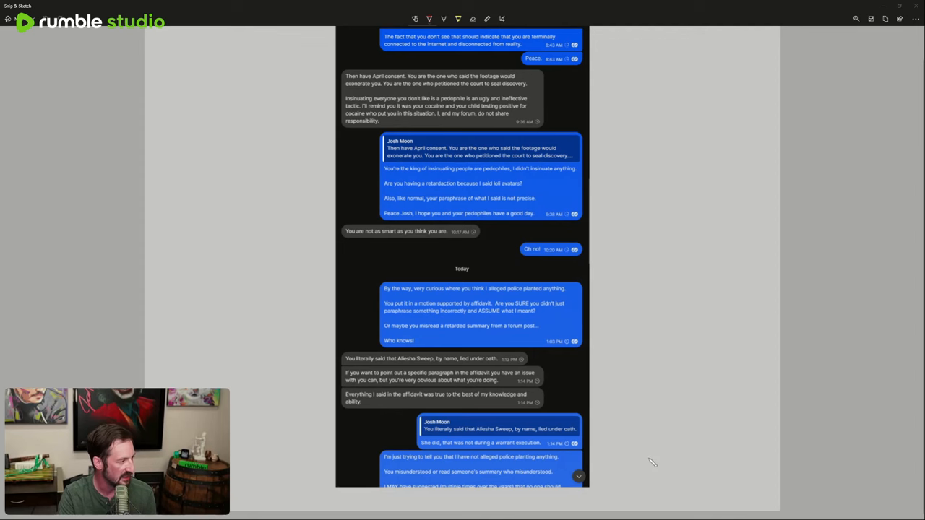
{"action": "mouse_move", "coordinate": [658, 456]}
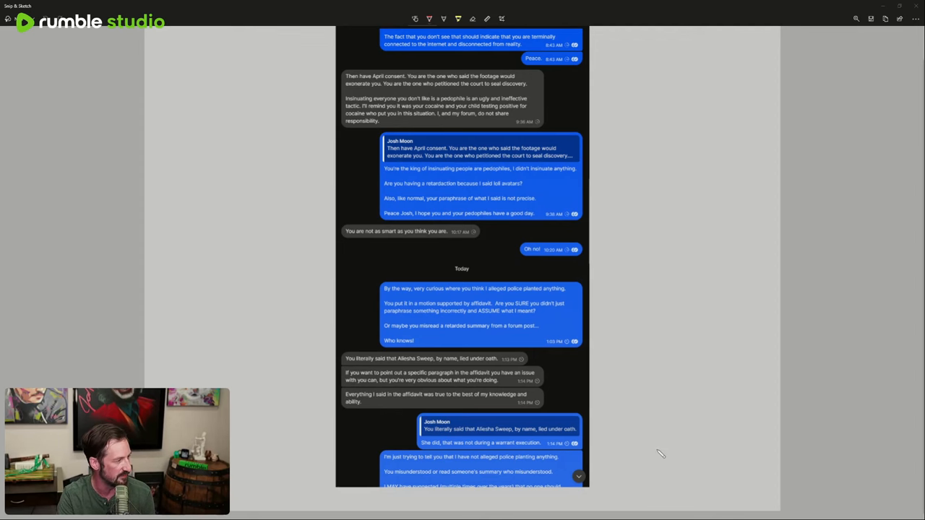
{"action": "mouse_move", "coordinate": [895, 353]}
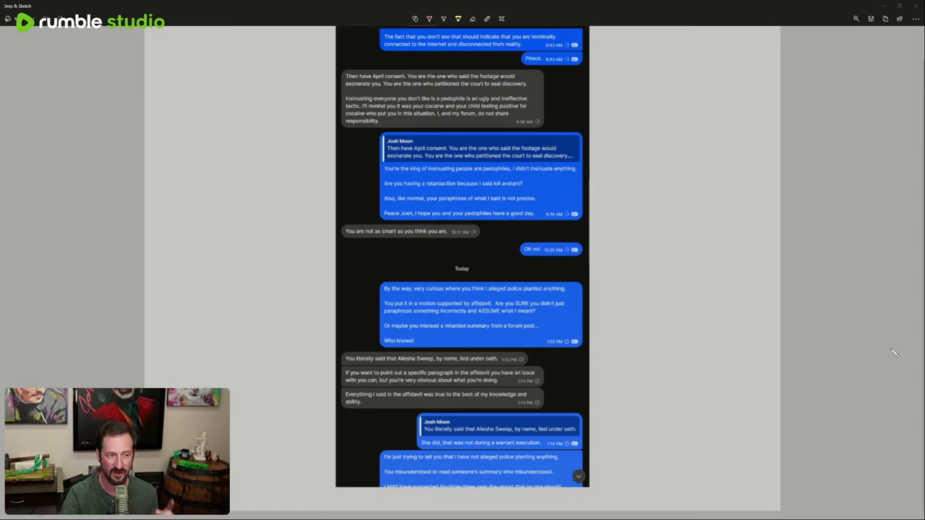
{"action": "scroll", "scroll_direction": "down", "scroll_amount": 3}
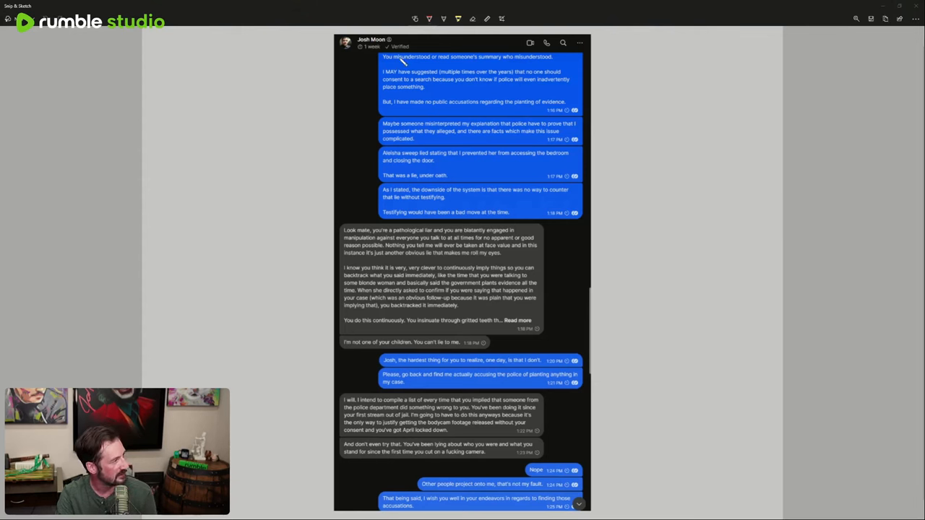
{"action": "mouse_move", "coordinate": [800, 108]}
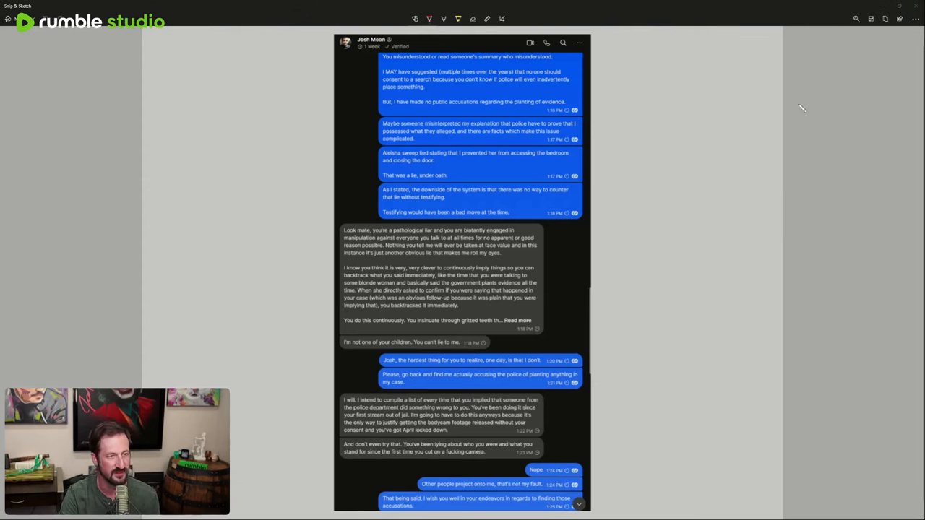
{"action": "mouse_move", "coordinate": [609, 125]}
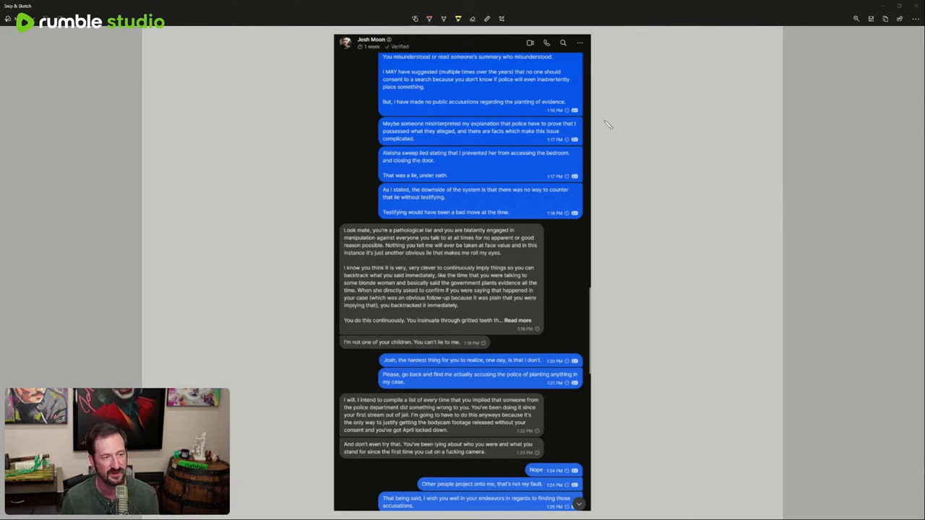
{"action": "mouse_move", "coordinate": [515, 128]}
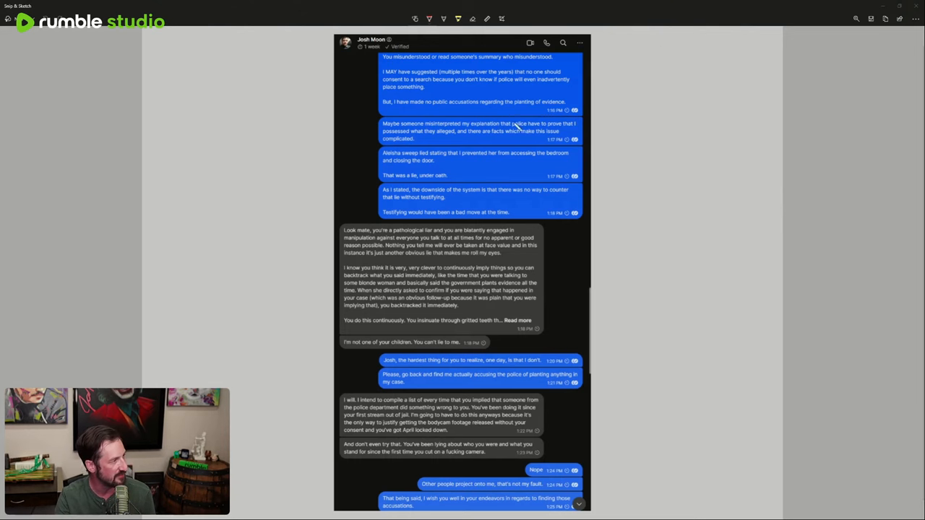
{"action": "mouse_move", "coordinate": [691, 122]}
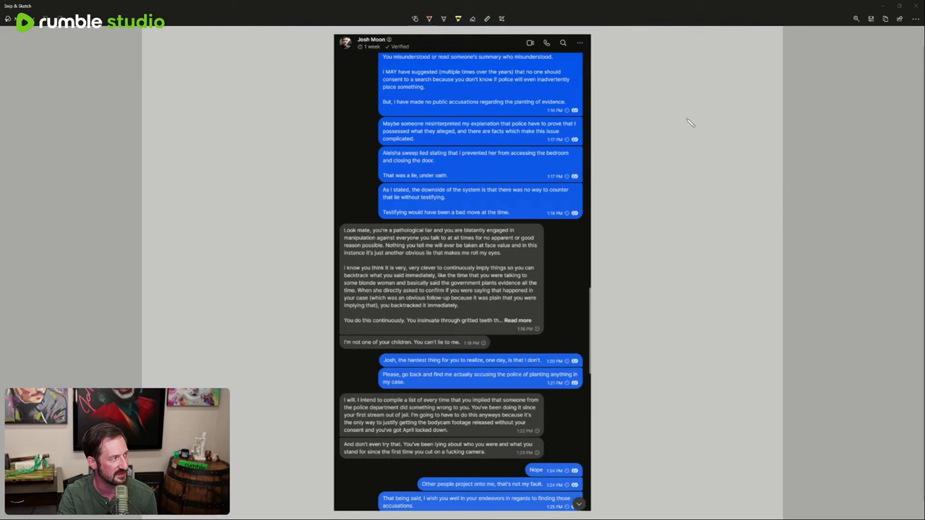
{"action": "mouse_move", "coordinate": [296, 120]}
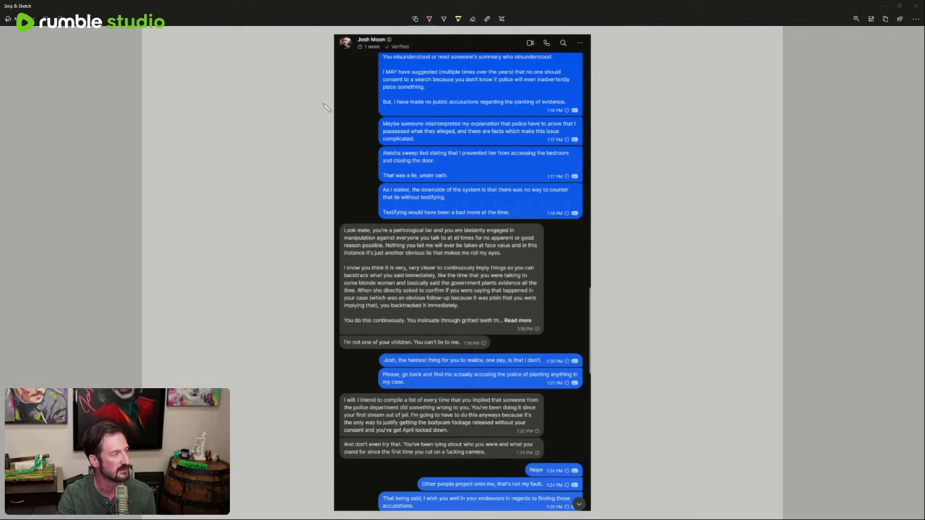
{"action": "mouse_move", "coordinate": [347, 156]}
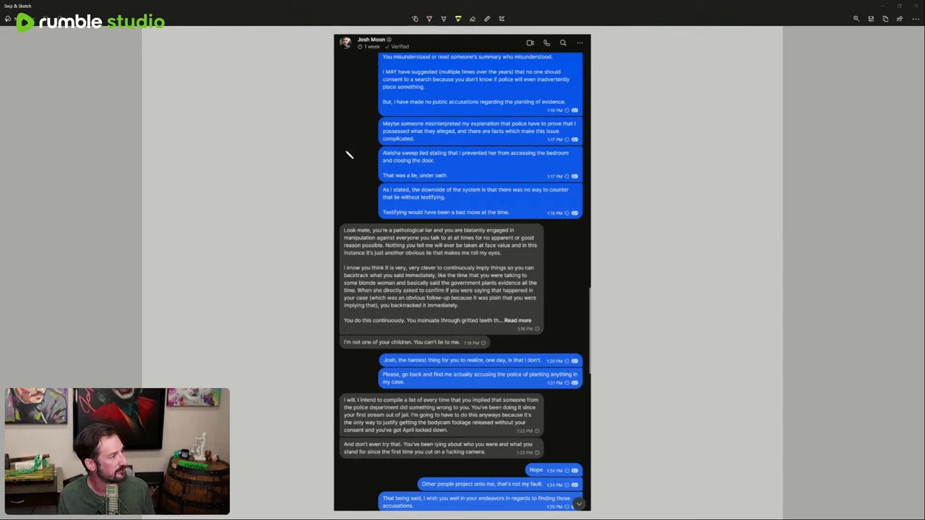
{"action": "mouse_move", "coordinate": [328, 103]}
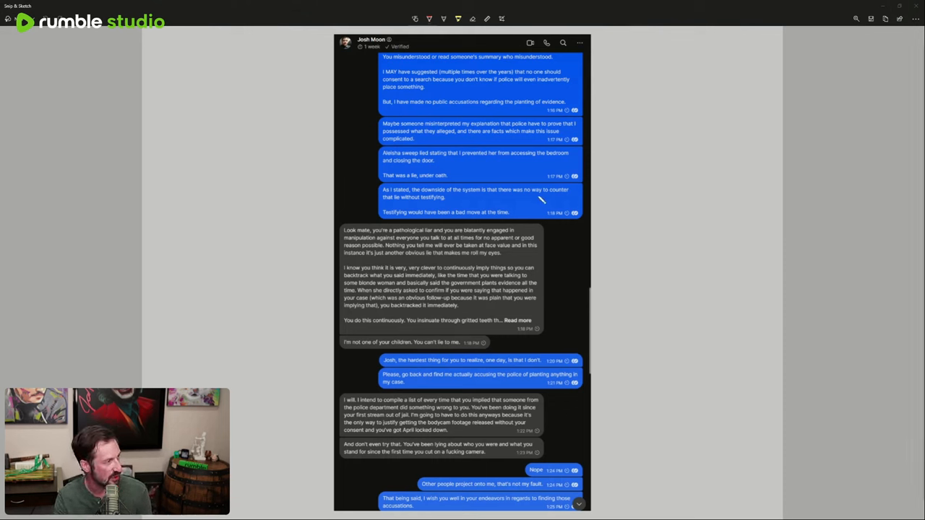
{"action": "mouse_move", "coordinate": [274, 219]}
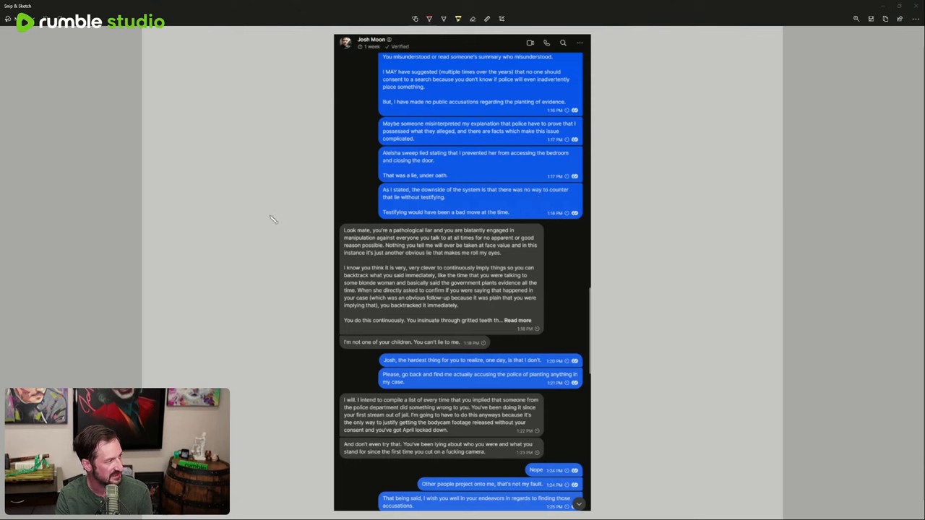
{"action": "mouse_move", "coordinate": [653, 243]}
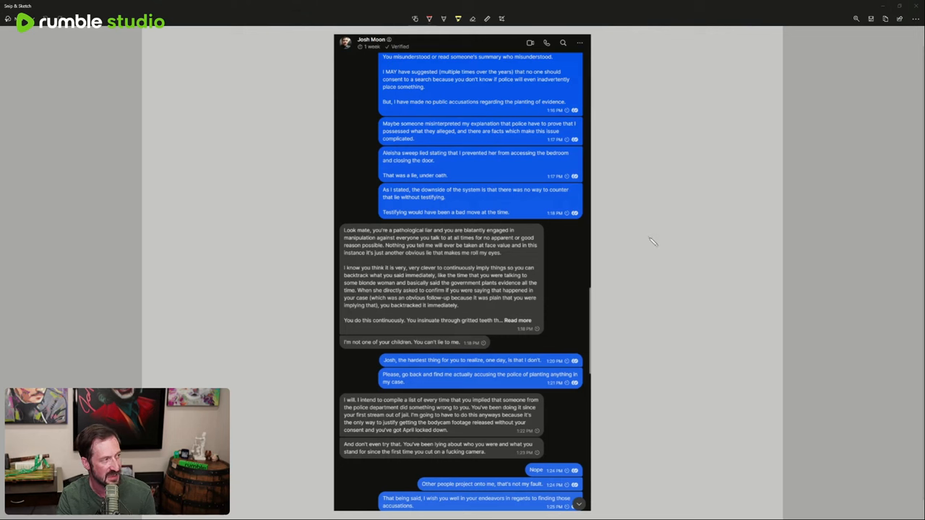
{"action": "mouse_move", "coordinate": [762, 293]}
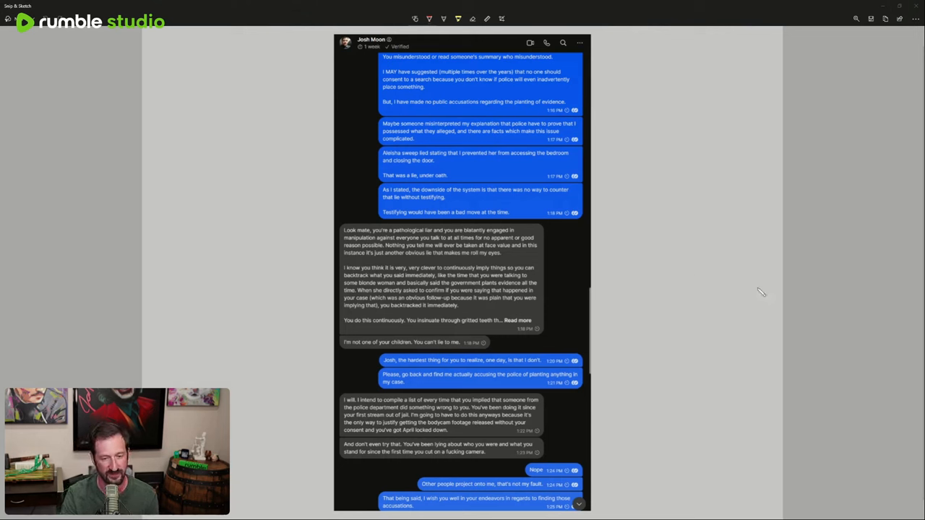
{"action": "mouse_move", "coordinate": [655, 222]}
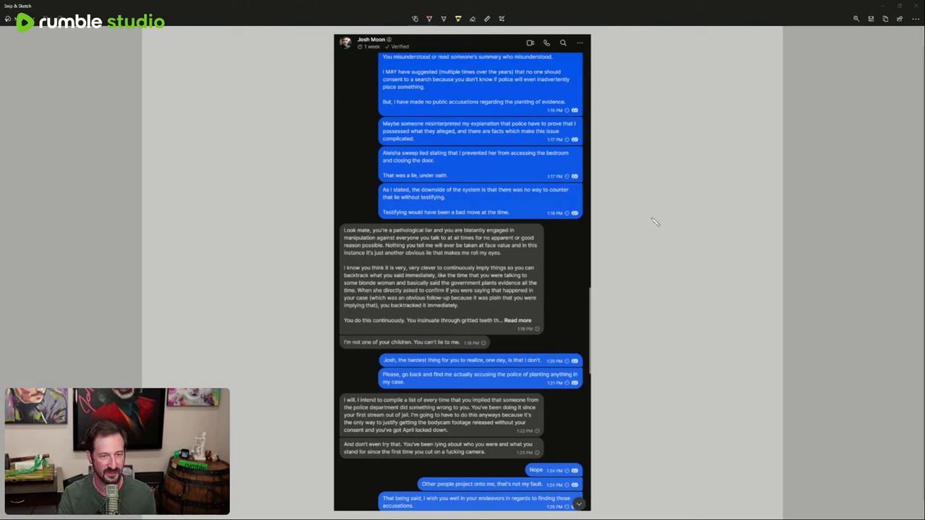
{"action": "mouse_move", "coordinate": [273, 256]}
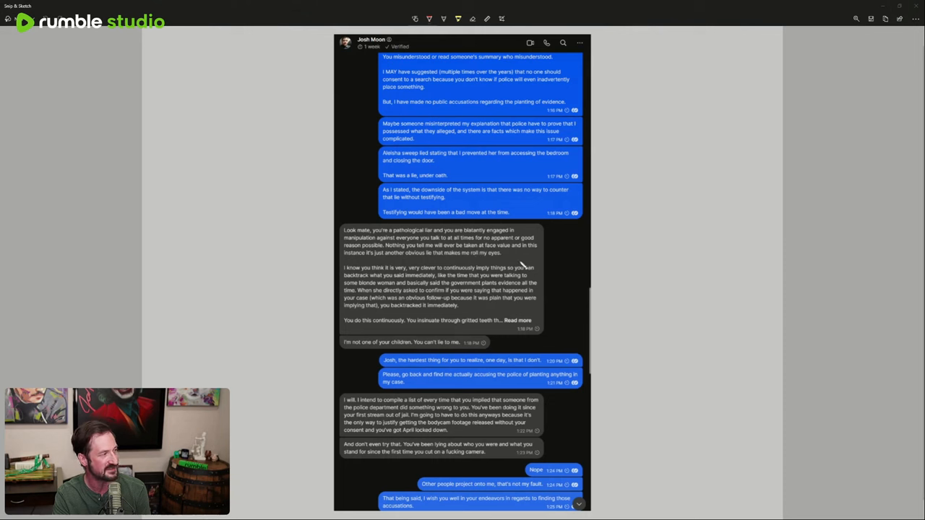
{"action": "mouse_move", "coordinate": [596, 291]}
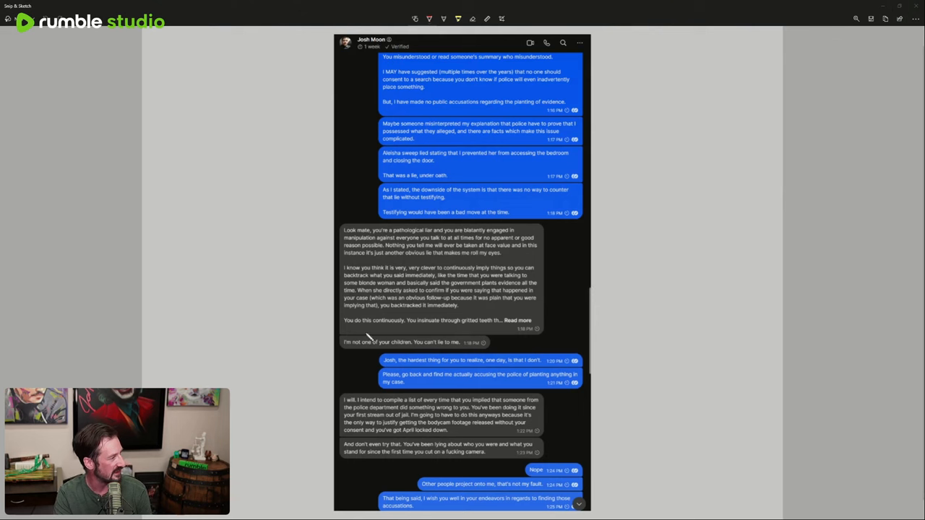
{"action": "mouse_move", "coordinate": [562, 343]}
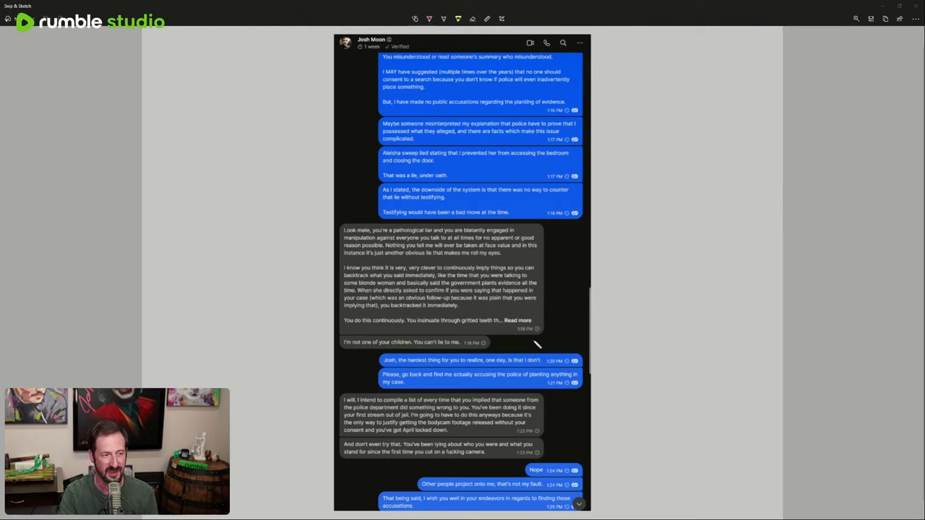
{"action": "mouse_move", "coordinate": [627, 358]}
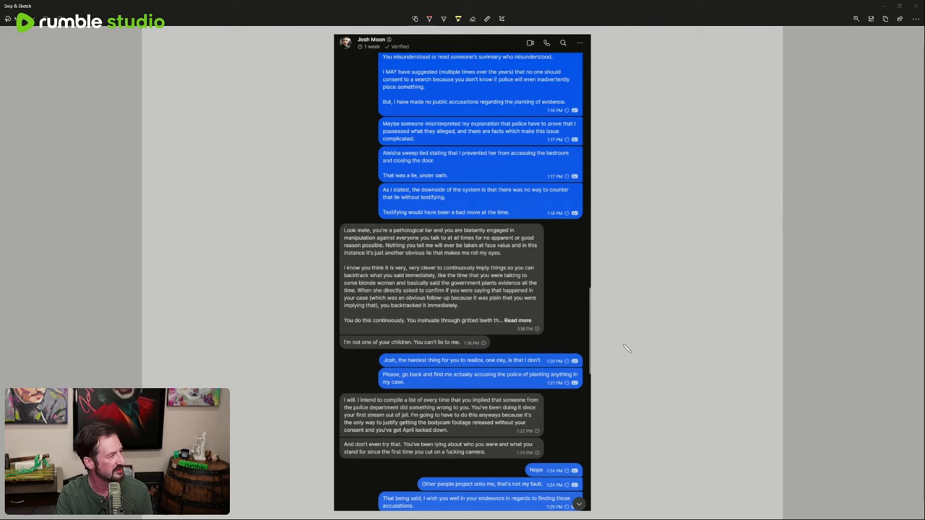
{"action": "mouse_move", "coordinate": [219, 295]}
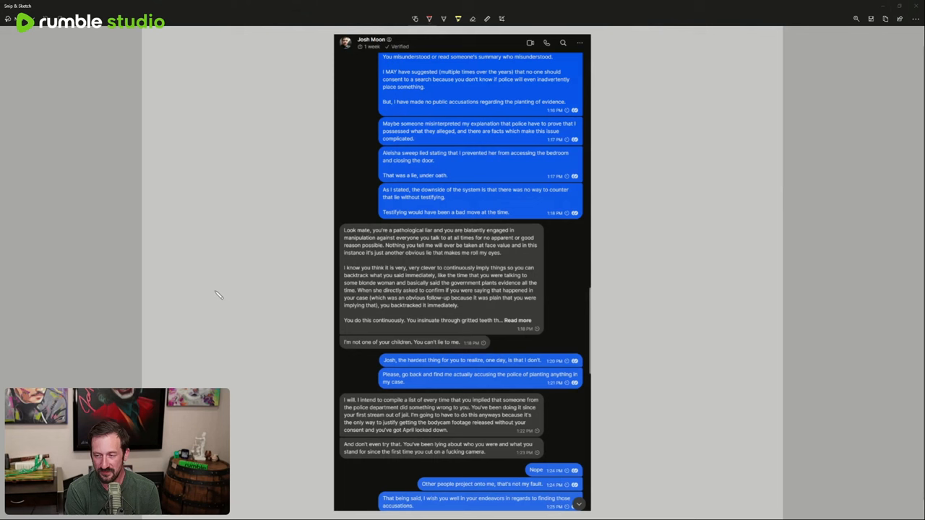
{"action": "mouse_move", "coordinate": [101, 188]}
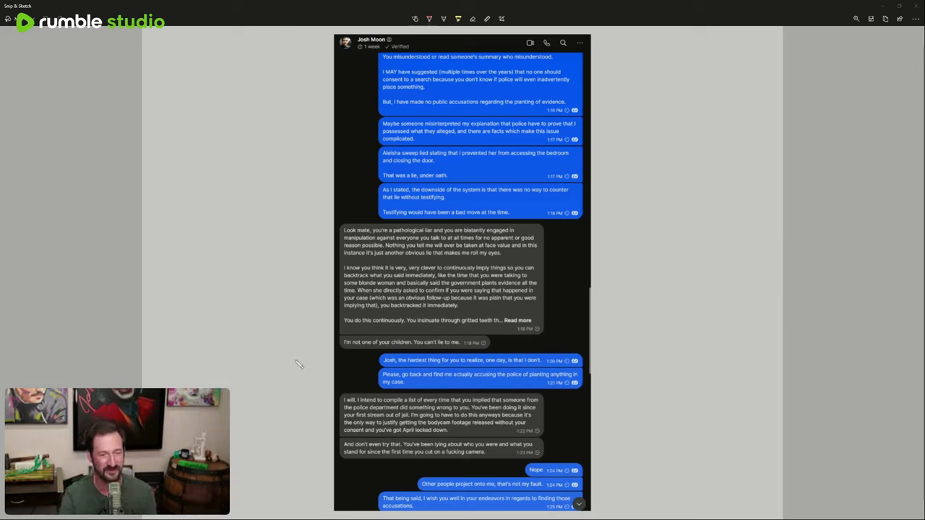
{"action": "scroll", "scroll_direction": "down", "scroll_amount": 3}
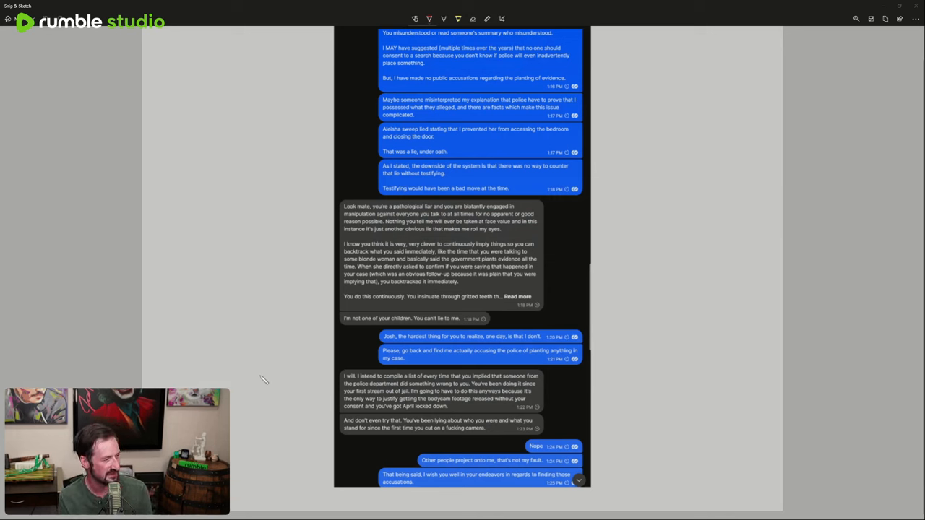
{"action": "mouse_move", "coordinate": [507, 392]}
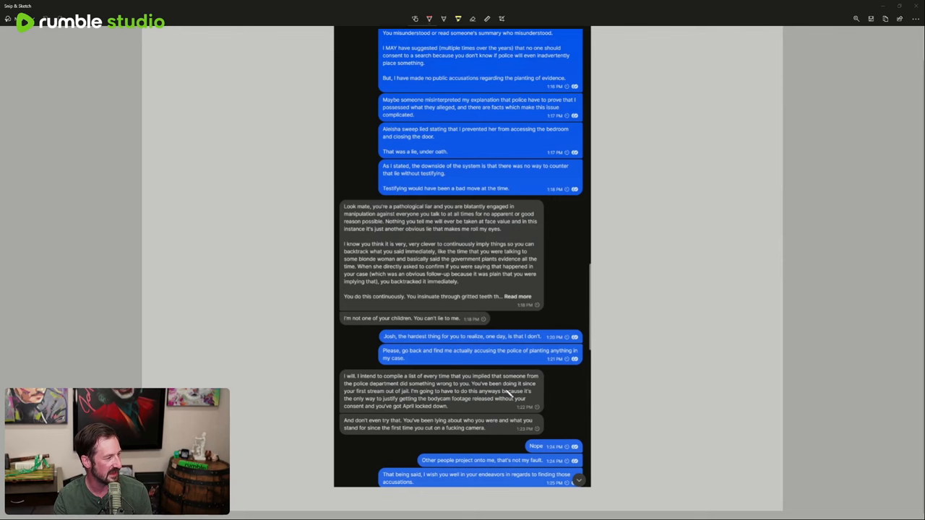
{"action": "mouse_move", "coordinate": [710, 430]}
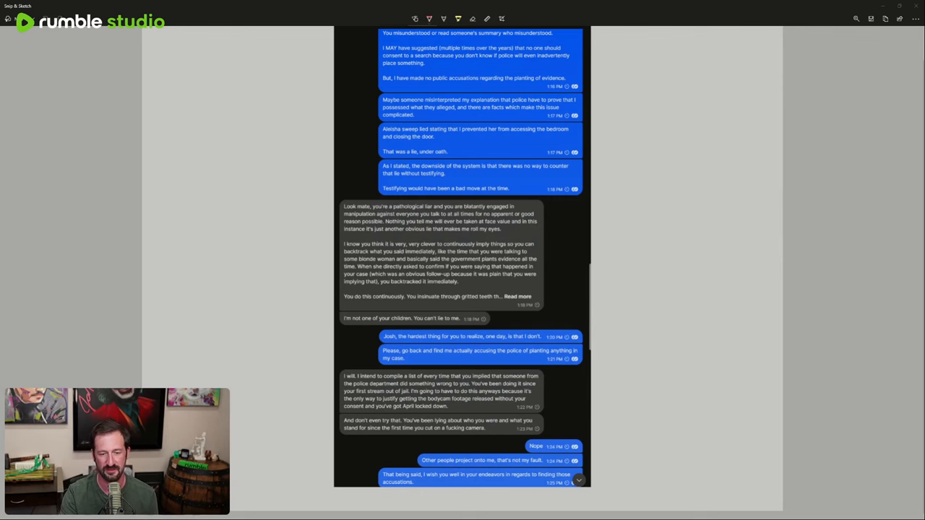
{"action": "scroll", "scroll_direction": "down", "scroll_amount": 3}
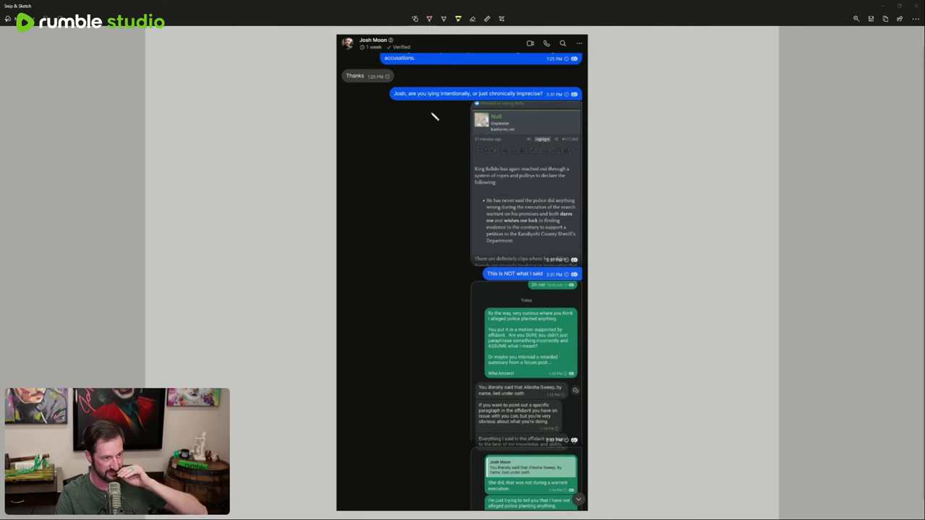
{"action": "mouse_move", "coordinate": [352, 80]}
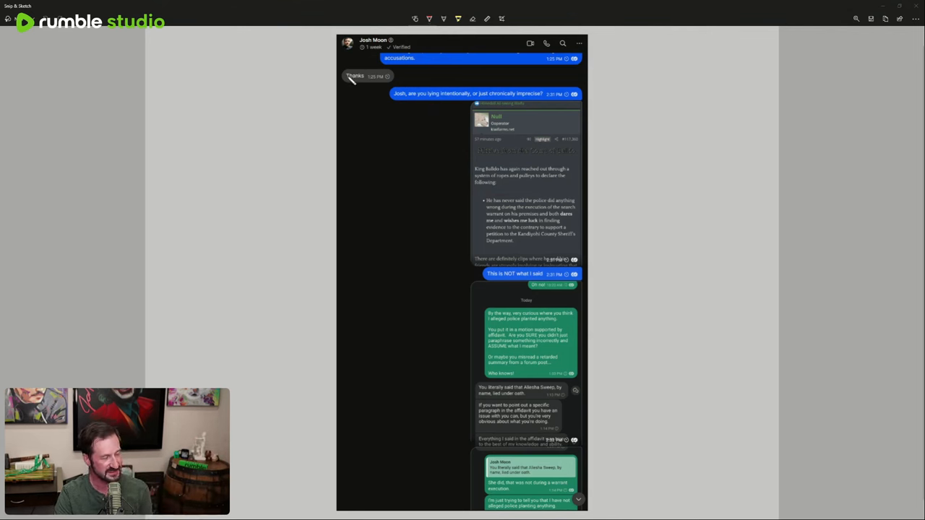
{"action": "mouse_move", "coordinate": [548, 196]}
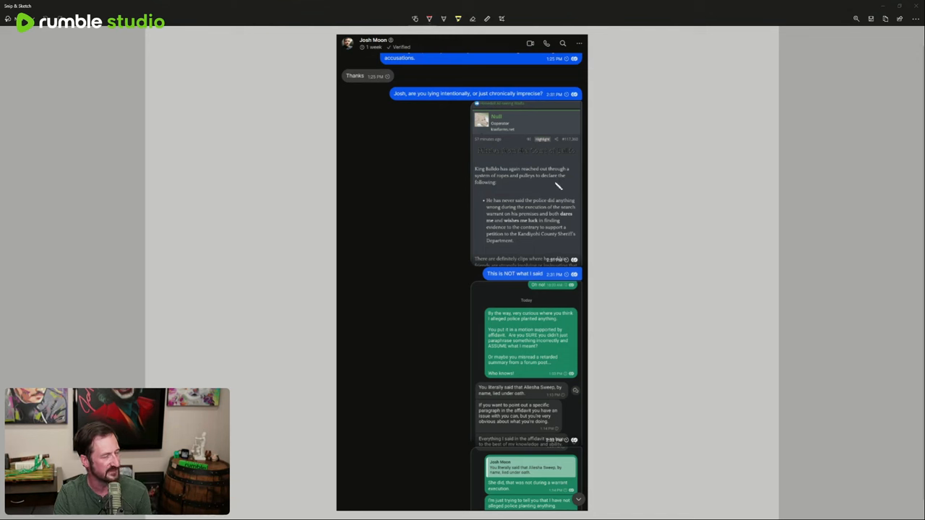
{"action": "mouse_move", "coordinate": [505, 190]}
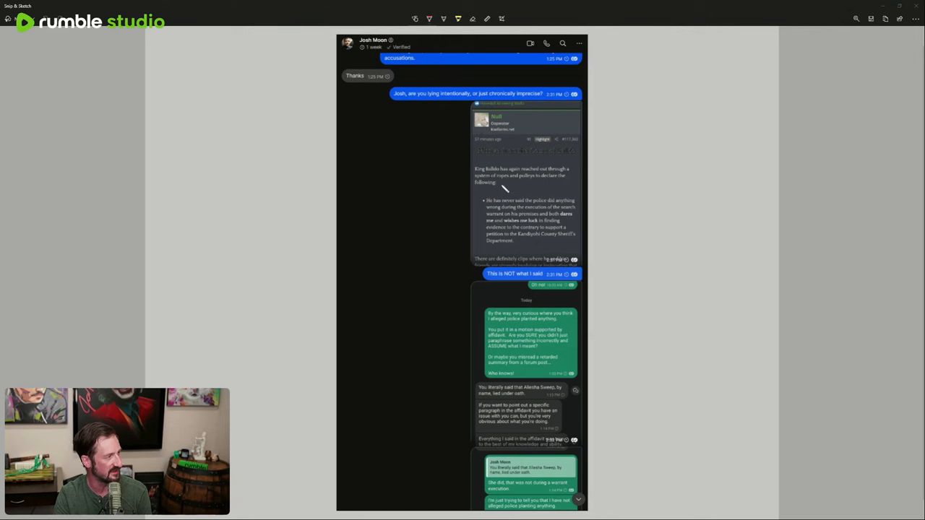
{"action": "mouse_move", "coordinate": [494, 207]}
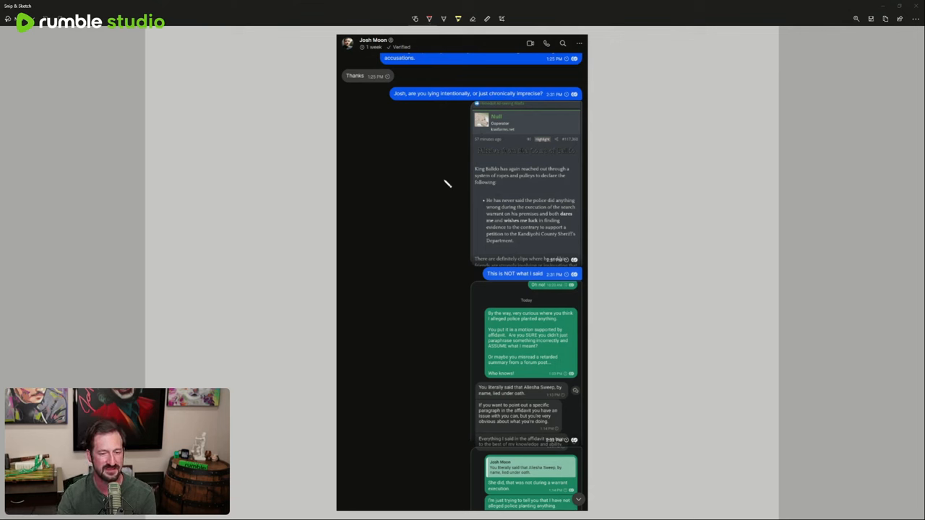
{"action": "mouse_move", "coordinate": [567, 228]}
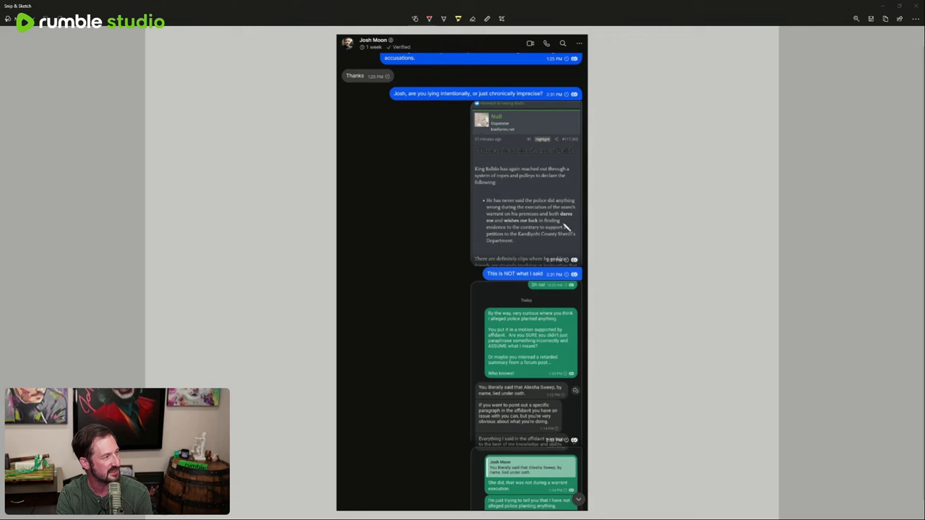
{"action": "mouse_move", "coordinate": [524, 244]}
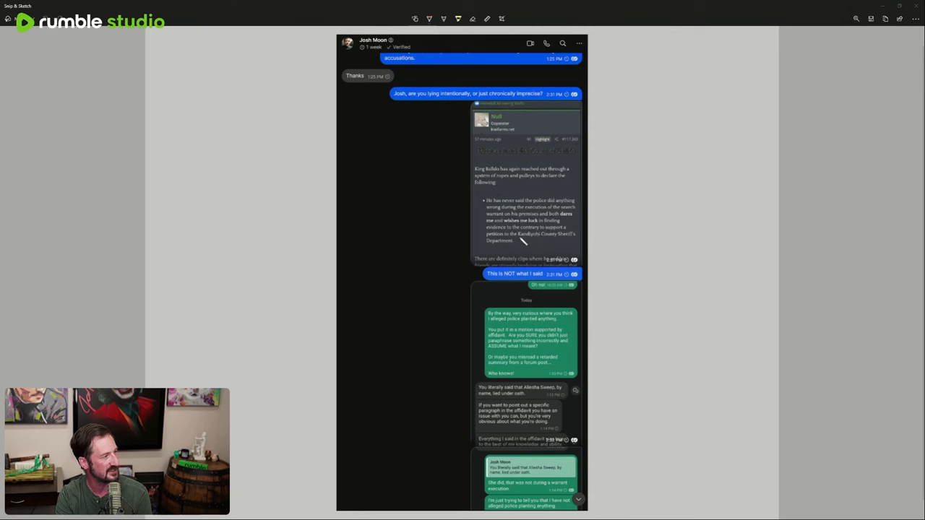
{"action": "mouse_move", "coordinate": [498, 282]}
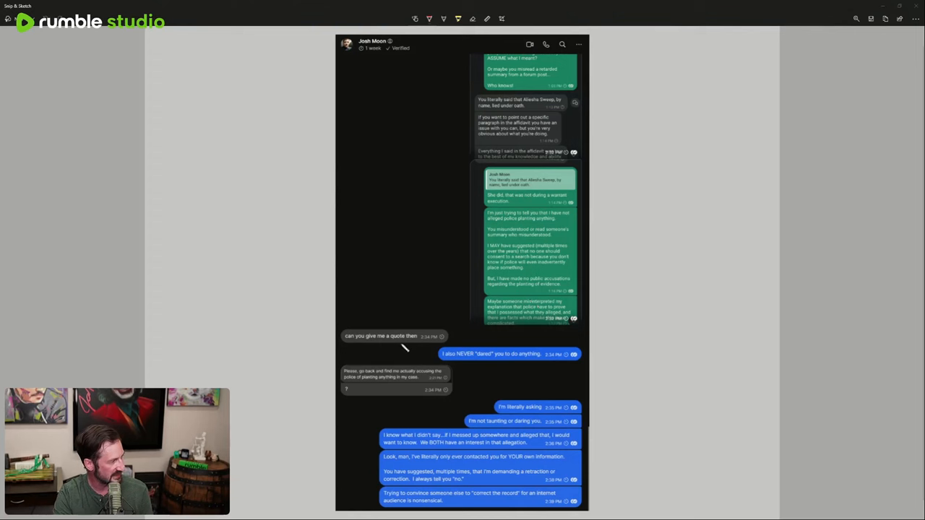
{"action": "mouse_move", "coordinate": [269, 322]}
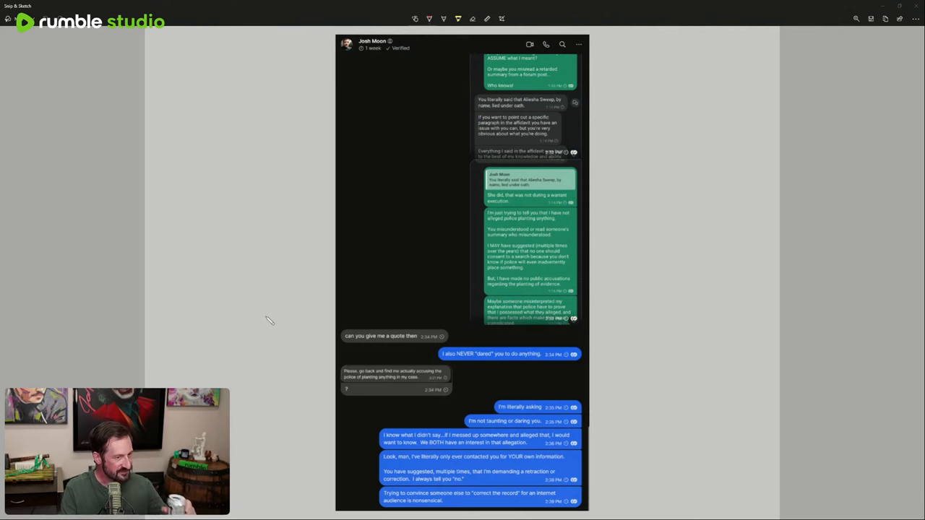
{"action": "mouse_move", "coordinate": [394, 376]}
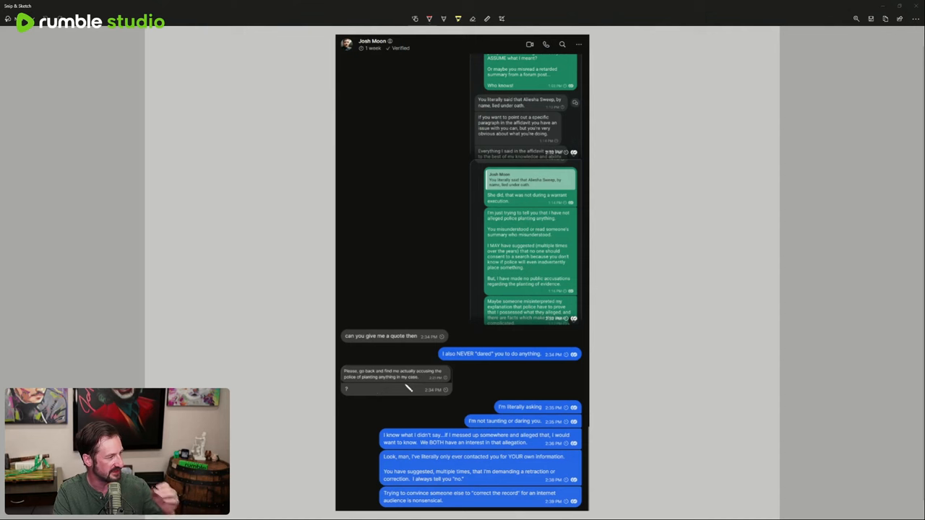
{"action": "mouse_move", "coordinate": [550, 423]}
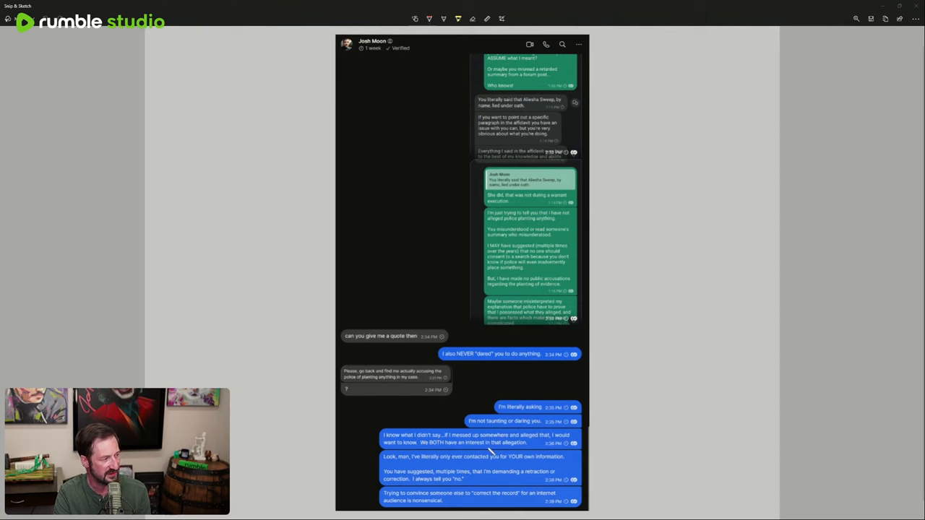
{"action": "mouse_move", "coordinate": [326, 441]}
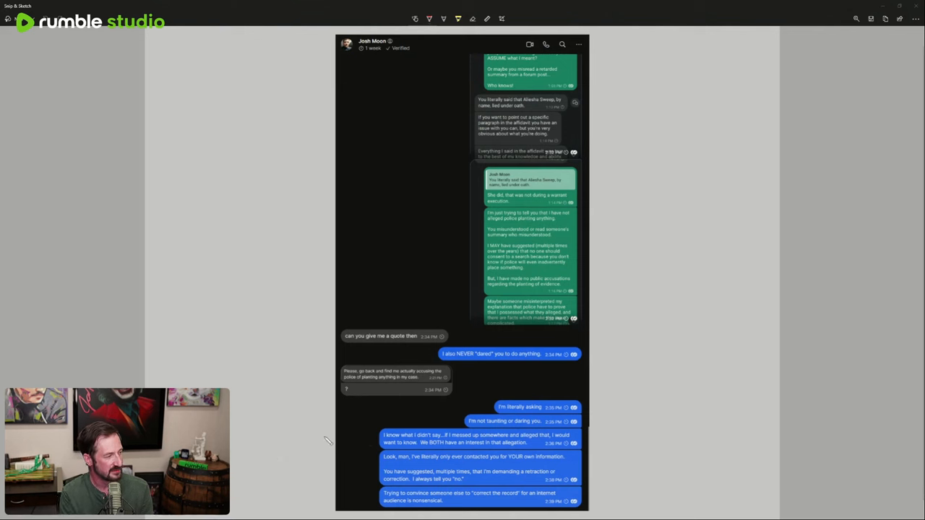
{"action": "mouse_move", "coordinate": [324, 435]}
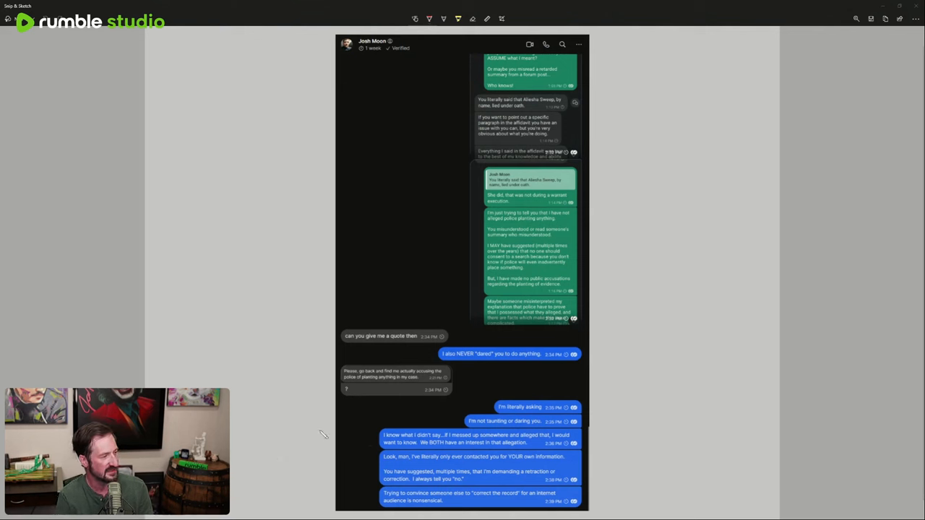